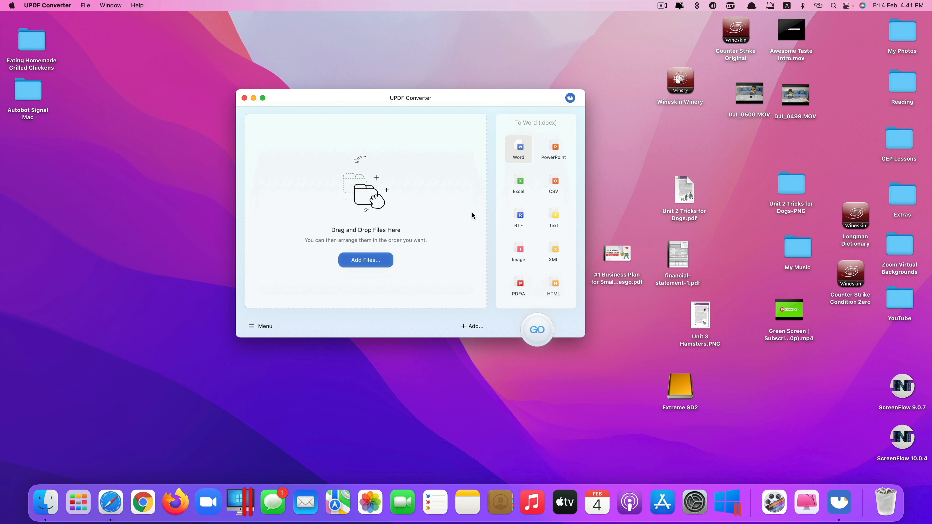
pyautogui.moveTo(452, 228)
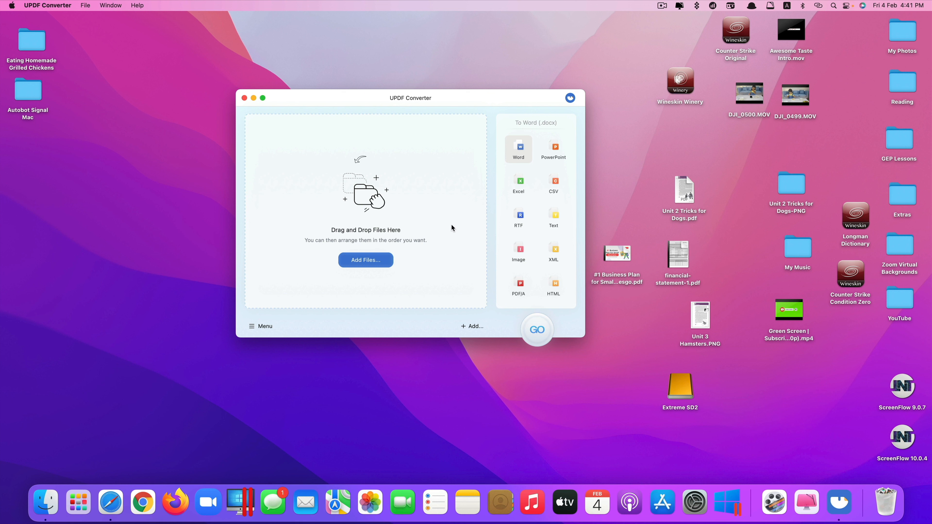
pyautogui.moveTo(461, 226)
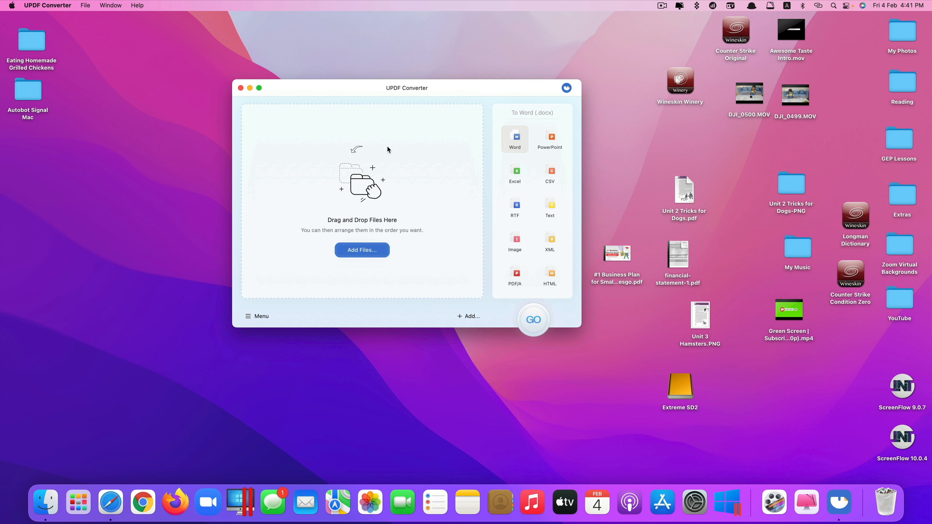
pyautogui.moveTo(482, 410)
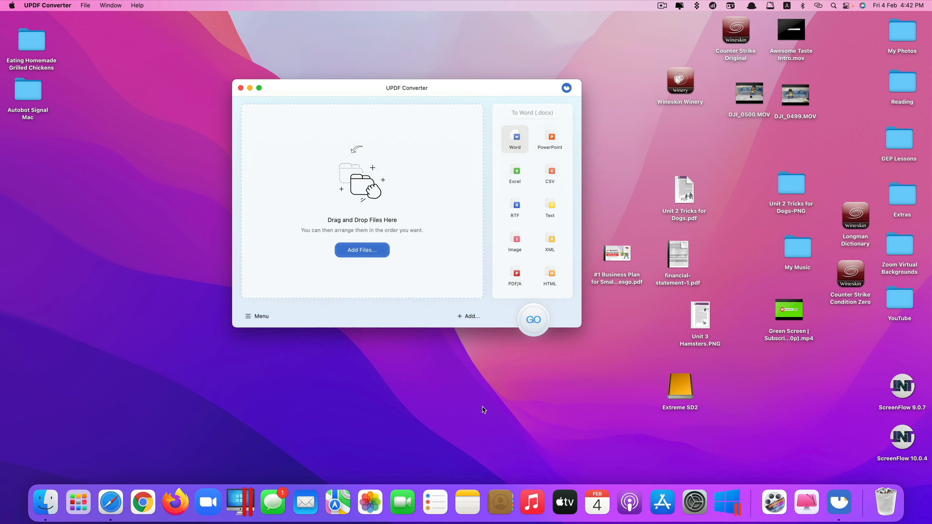
pyautogui.moveTo(629, 505)
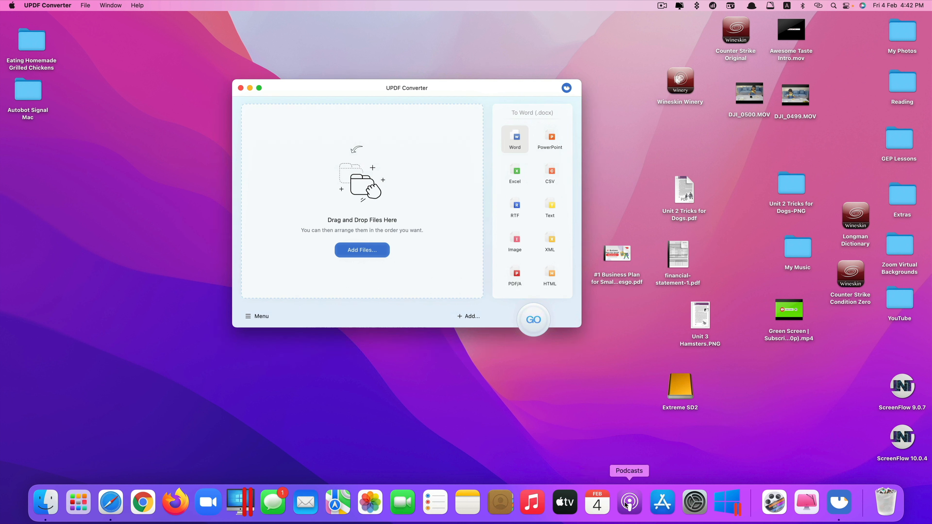
pyautogui.moveTo(432, 240)
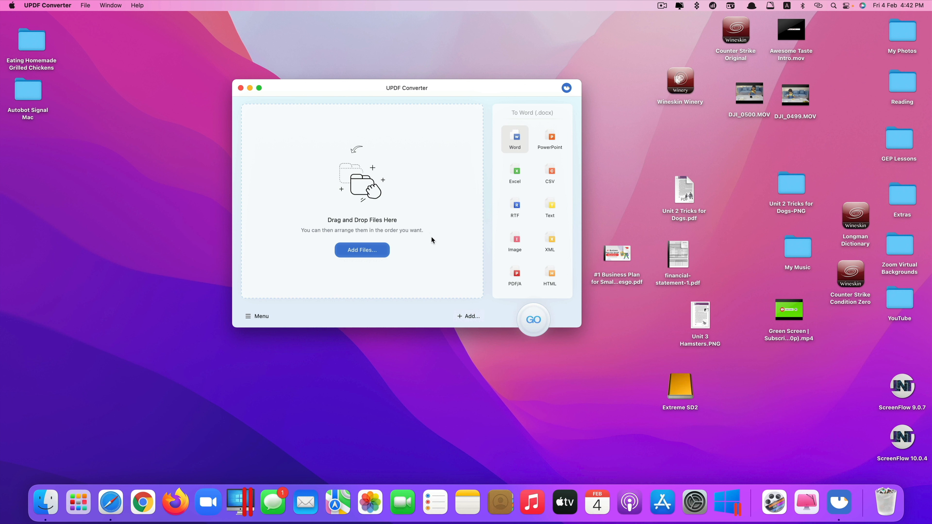
pyautogui.moveTo(451, 239)
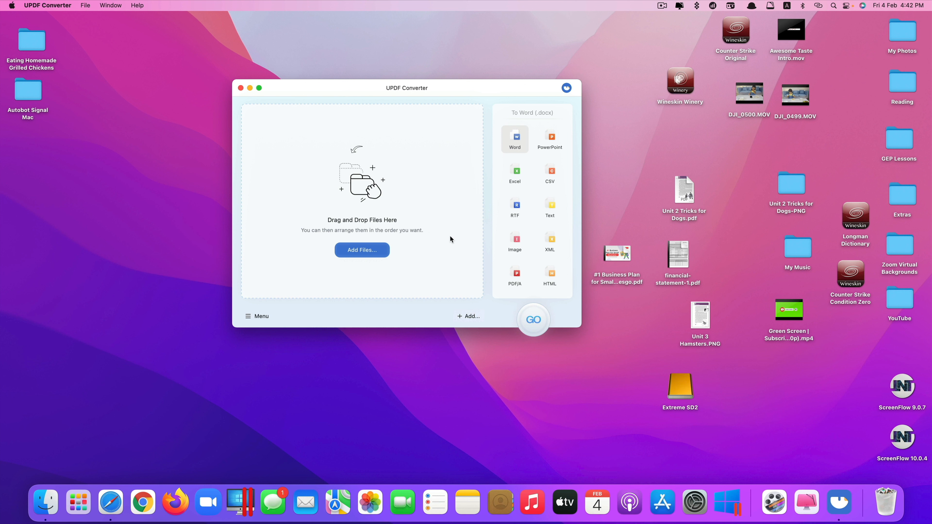
pyautogui.moveTo(451, 244)
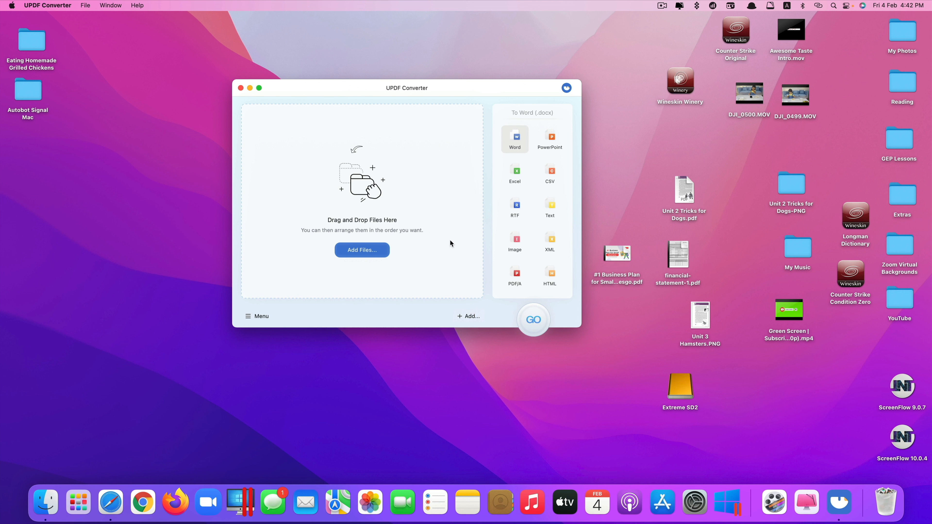
pyautogui.moveTo(451, 246)
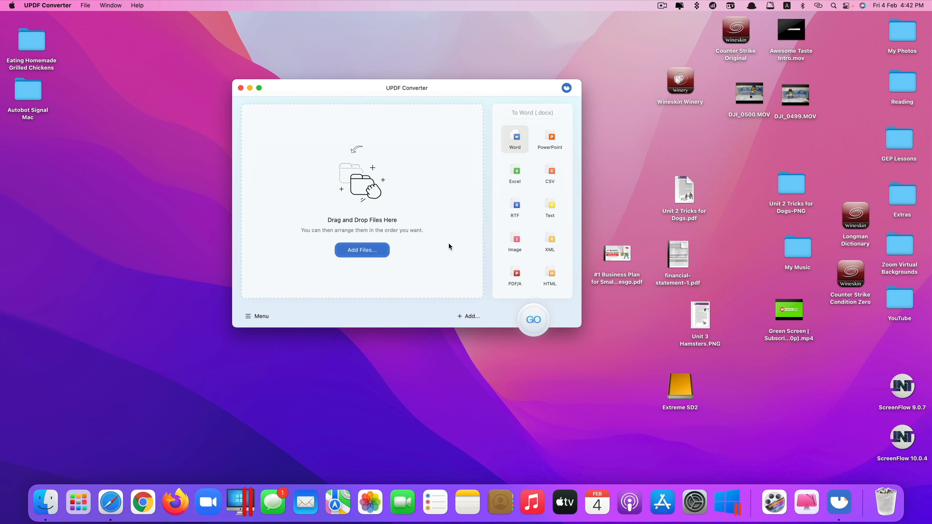
# Open the scanned Unit 2 Tricks for Dogs.pdf in PDFelement Pro by dragging it in
pyautogui.click(549, 276)
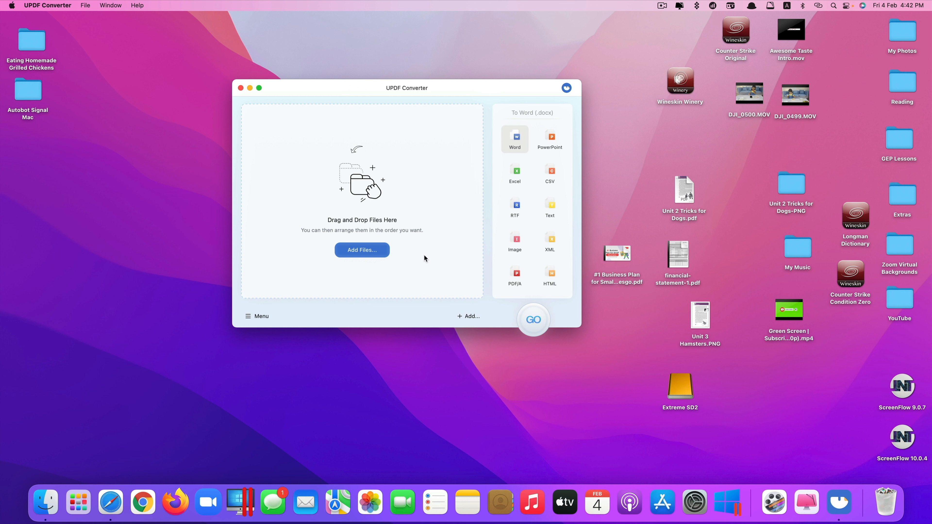
pyautogui.moveTo(416, 260)
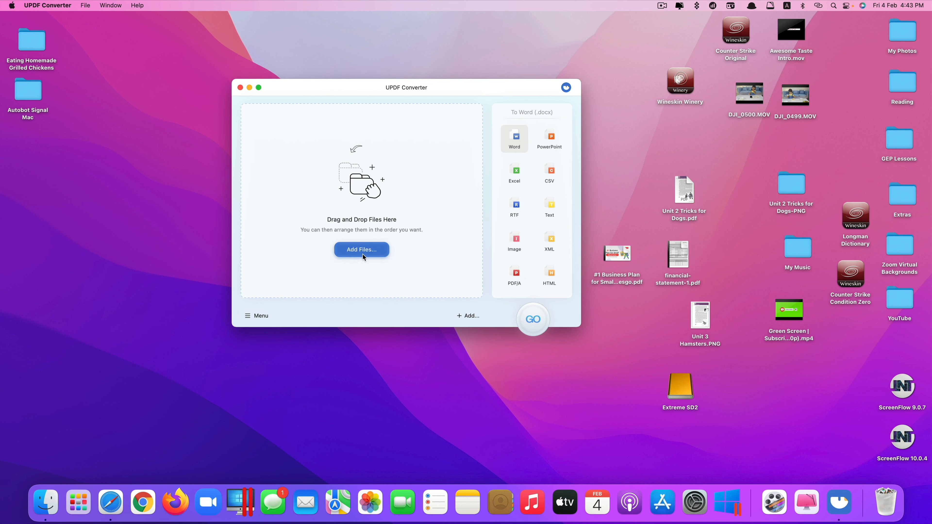
pyautogui.moveTo(412, 272)
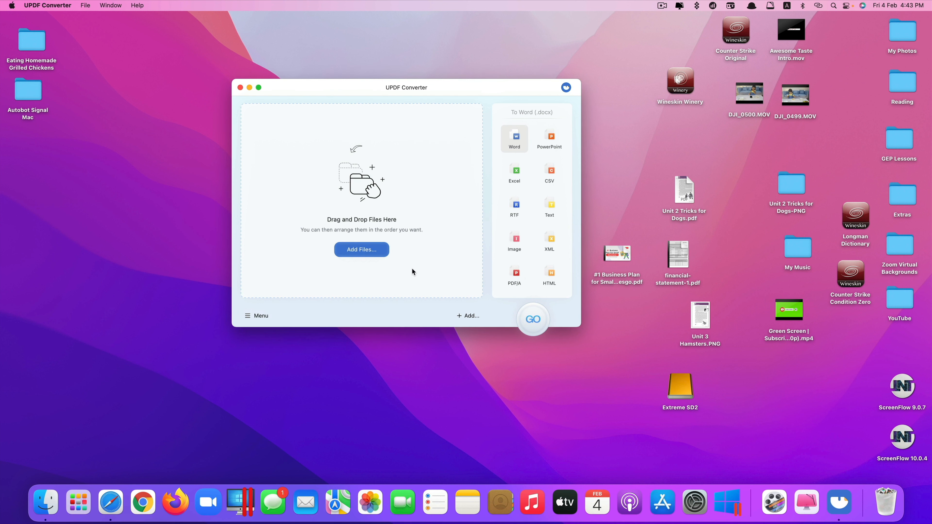
pyautogui.moveTo(628, 331)
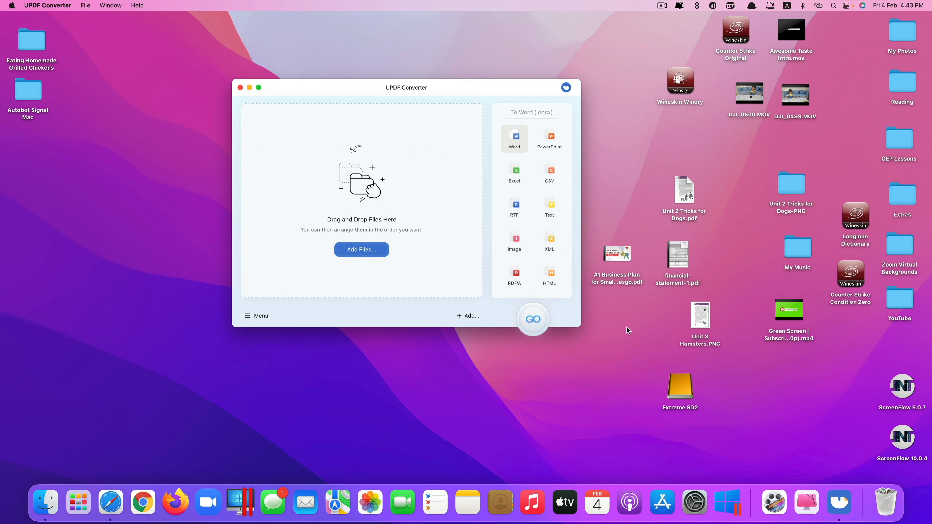
pyautogui.moveTo(684, 190); pyautogui.dragTo(677, 173)
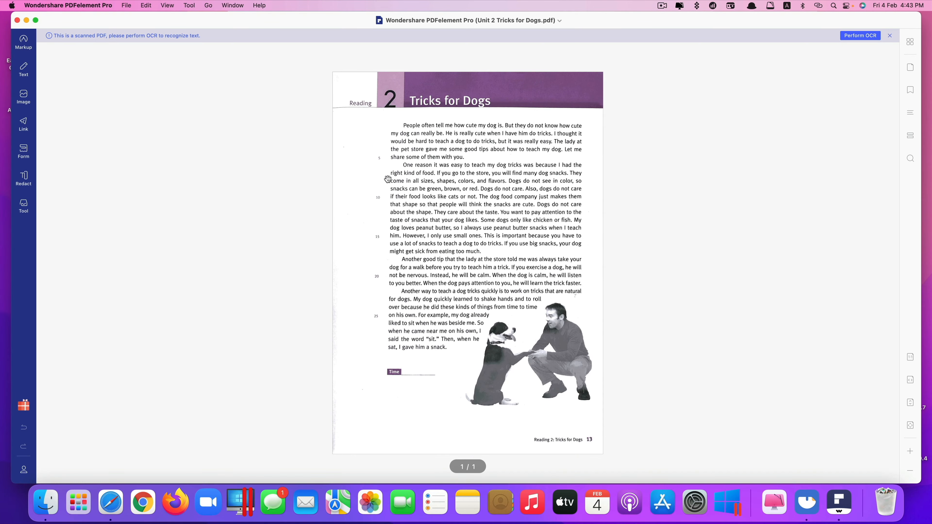
pyautogui.moveTo(475, 235)
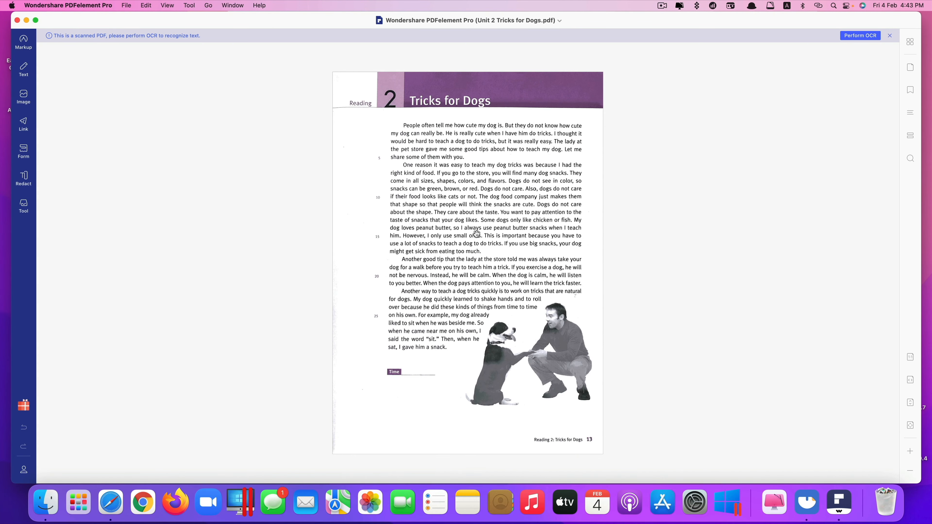
pyautogui.moveTo(476, 176)
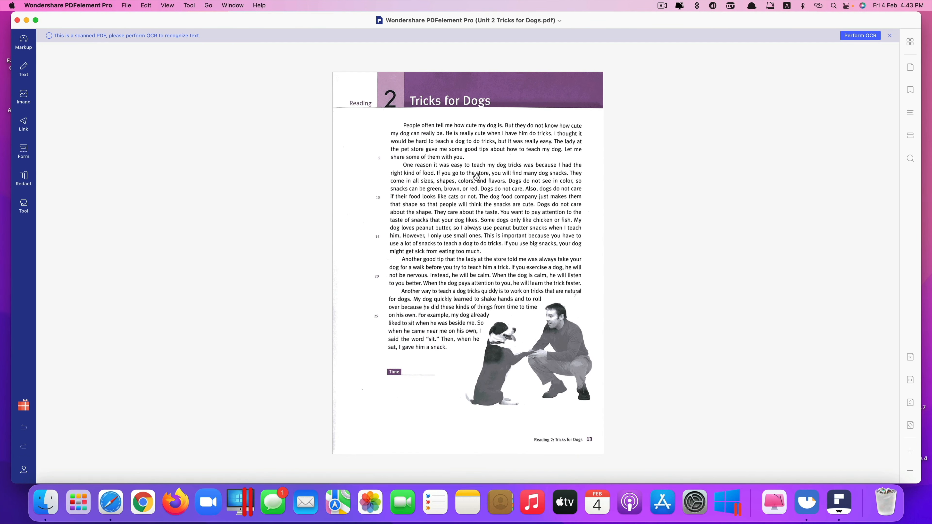
pyautogui.moveTo(485, 192)
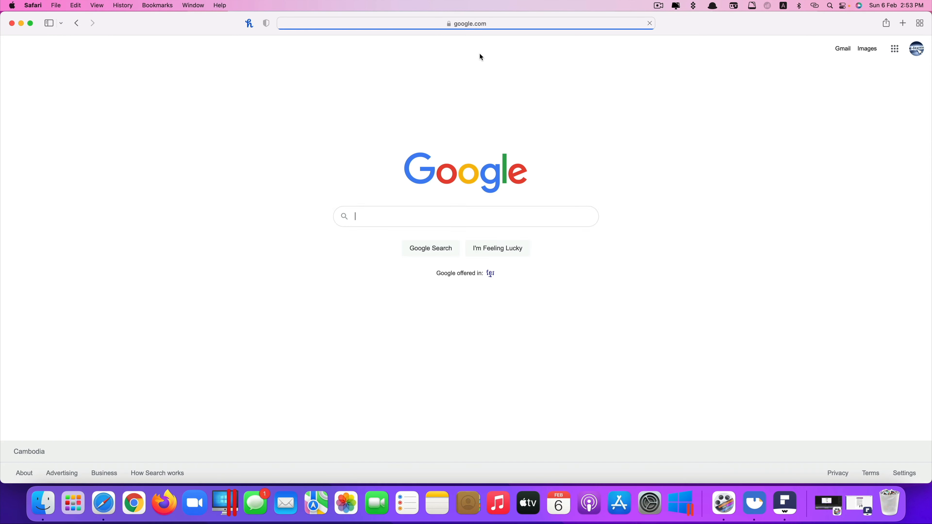
# Google 'convert png to pdf' and open the png2pdf.com converter result
pyautogui.write('convert pn')
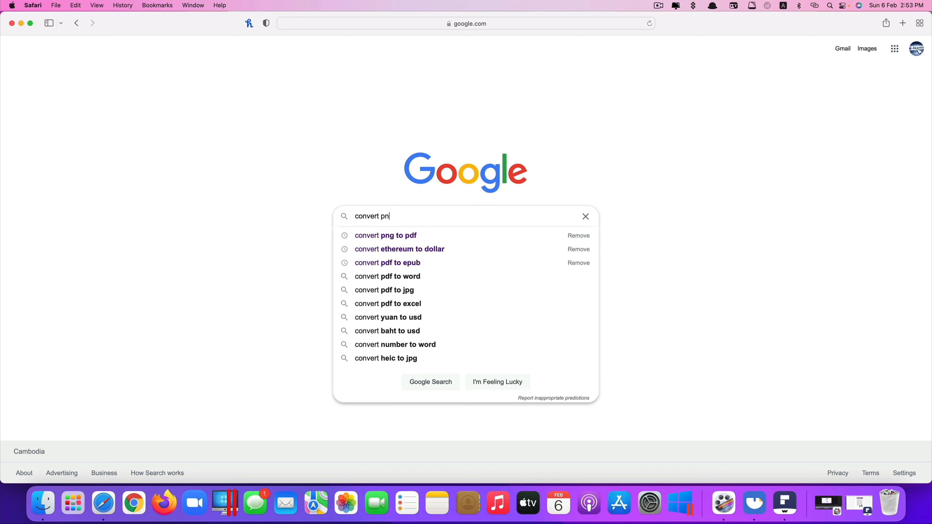
pyautogui.click(386, 235)
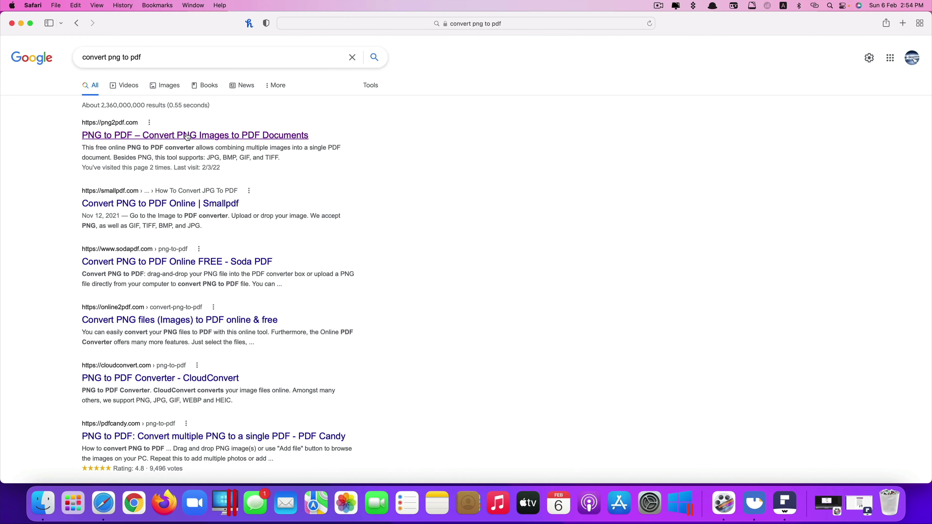
pyautogui.click(187, 135)
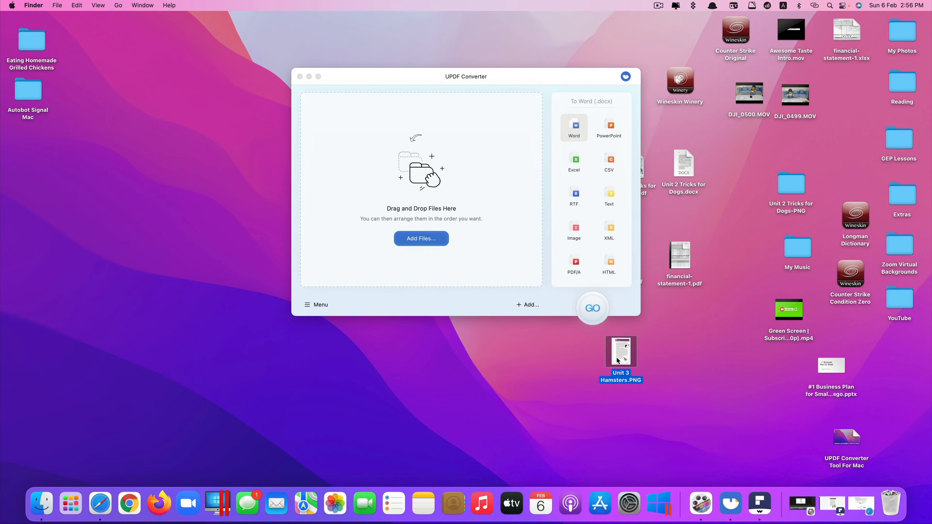
# Preview the Unit 3 Hamsters PNG on the desktop, then close the preview
pyautogui.doubleClick(621, 352)
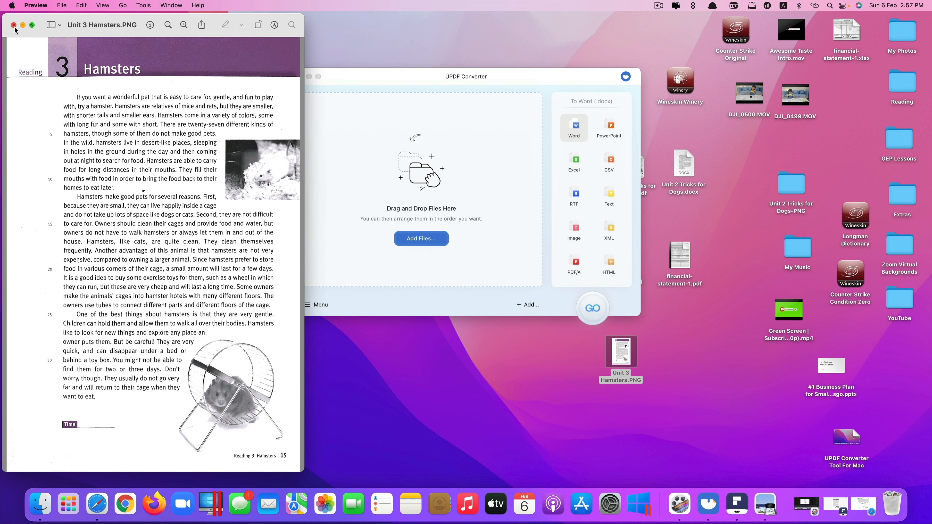
pyautogui.click(14, 25)
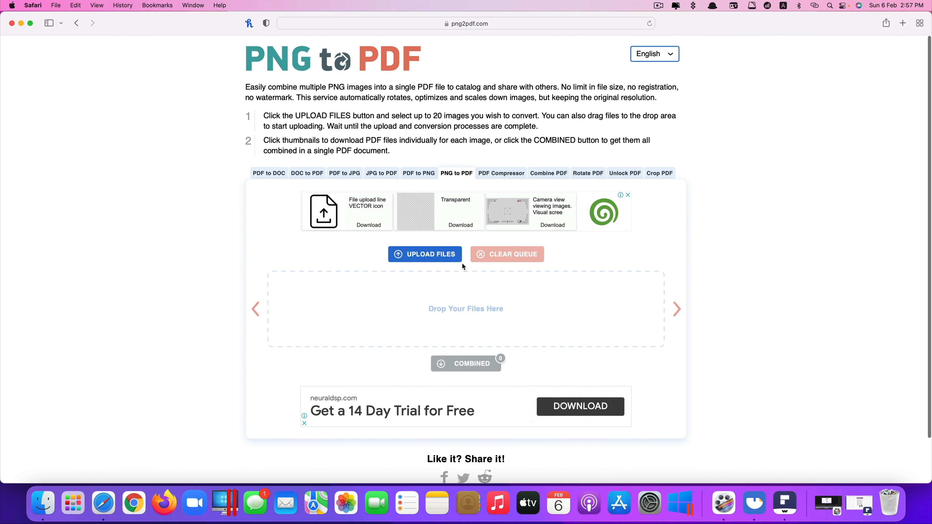
# Upload Unit 3 Hamsters.PNG to png2pdf.com and download the converted Unit 3 Hamsters.pdf
pyautogui.click(426, 254)
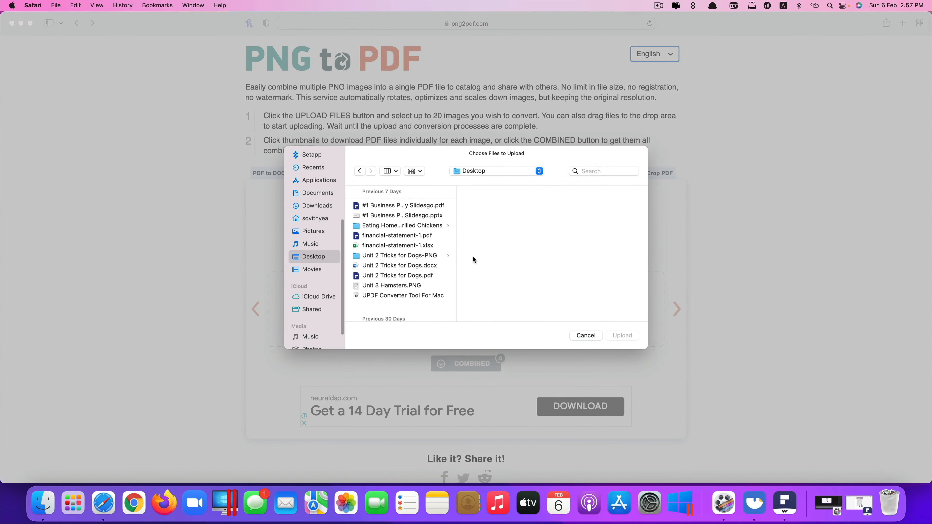
pyautogui.click(392, 285)
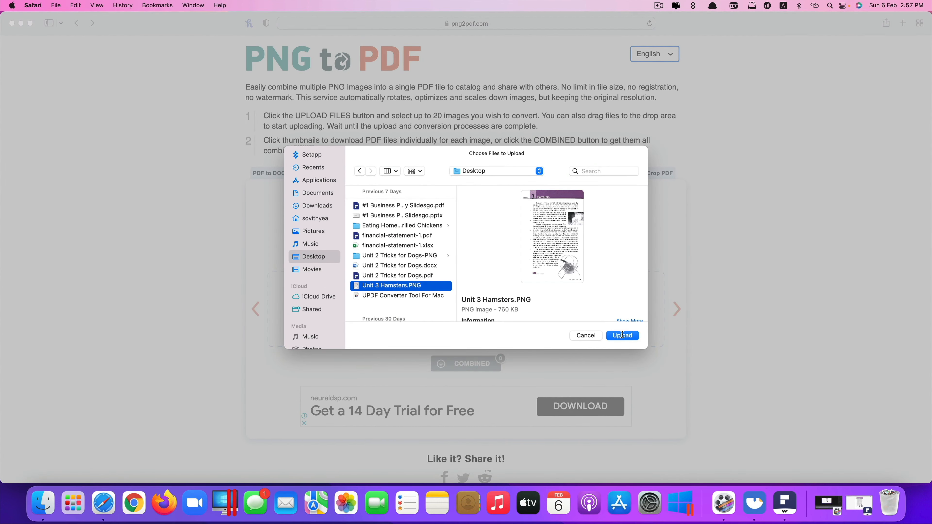
pyautogui.click(622, 335)
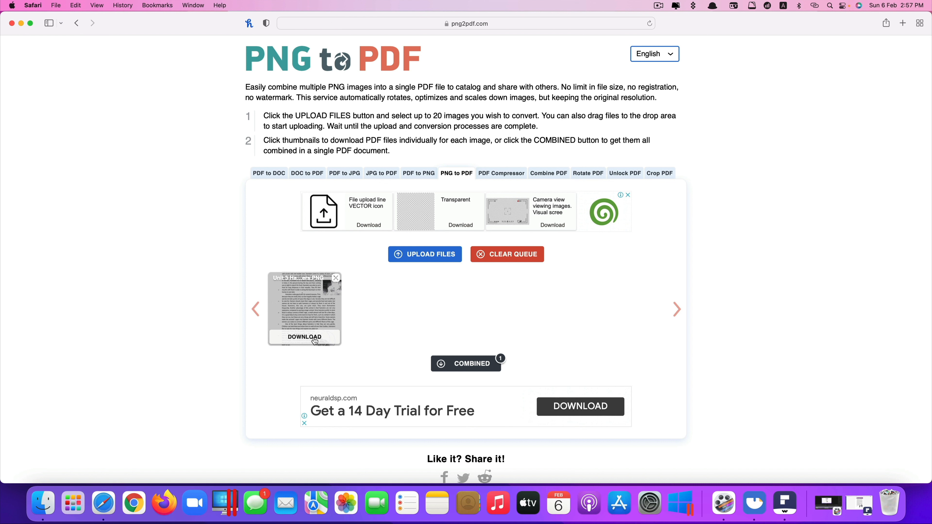
pyautogui.click(304, 337)
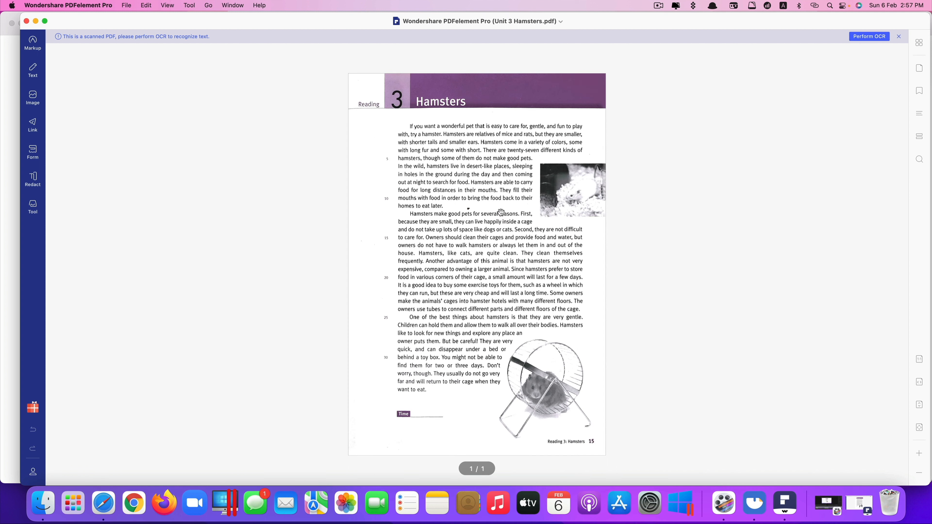
pyautogui.moveTo(505, 239)
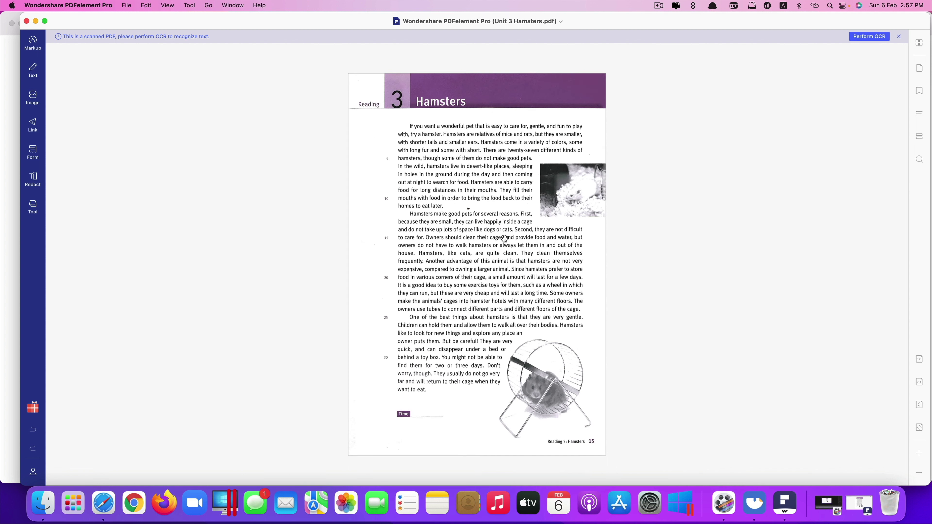
pyautogui.moveTo(437, 158)
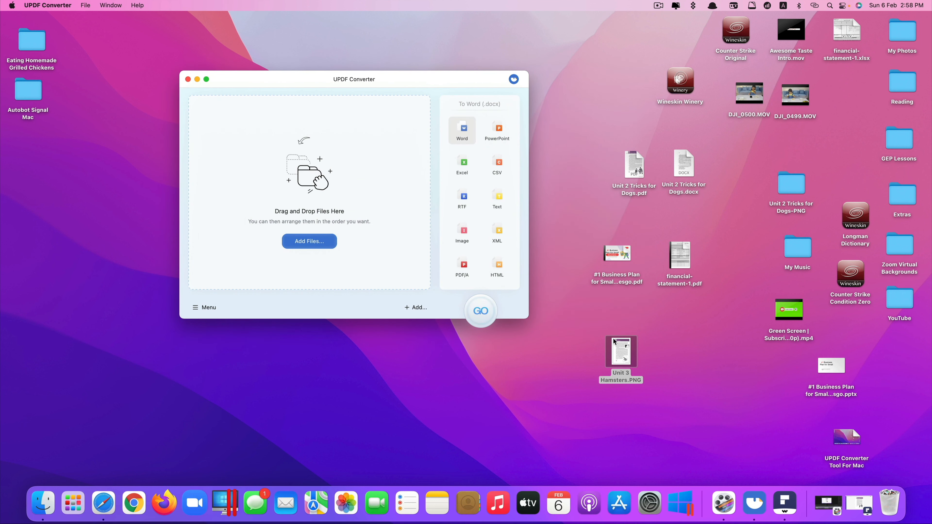
# Reopen Unit 2 Tricks for Dogs.pdf in PDFelement Pro to review the scanned page
pyautogui.click(636, 161)
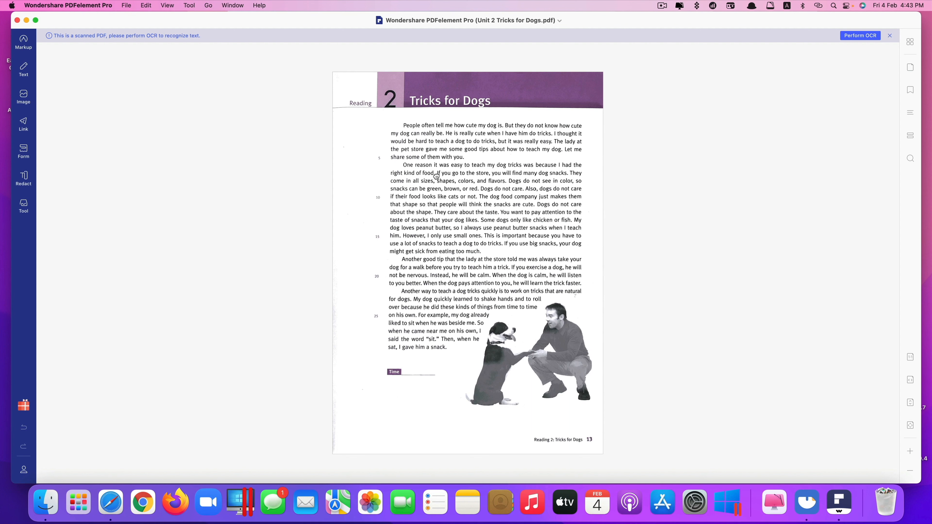
pyautogui.moveTo(549, 358)
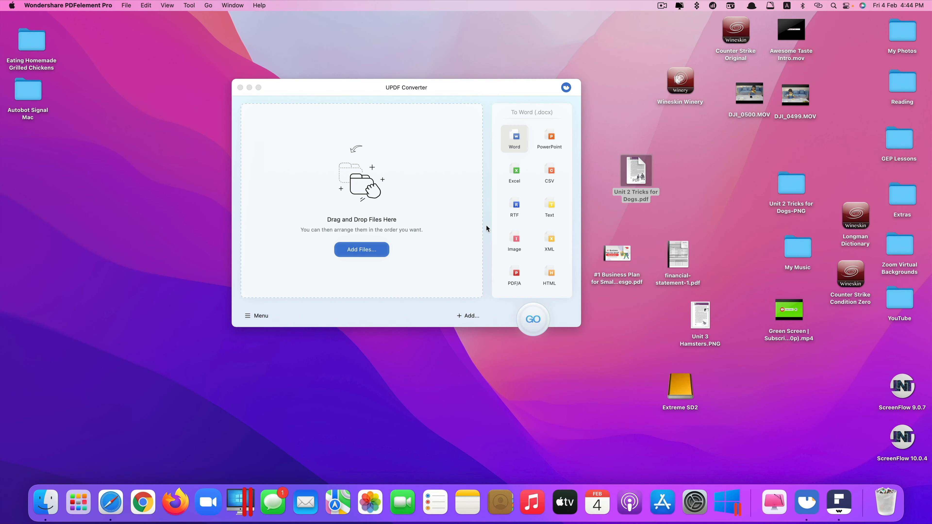
pyautogui.moveTo(449, 248)
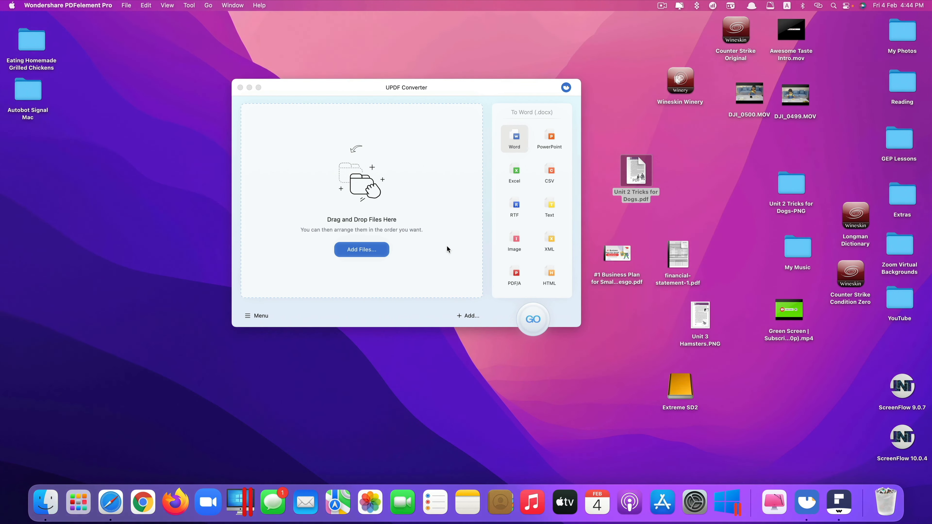
pyautogui.moveTo(713, 260)
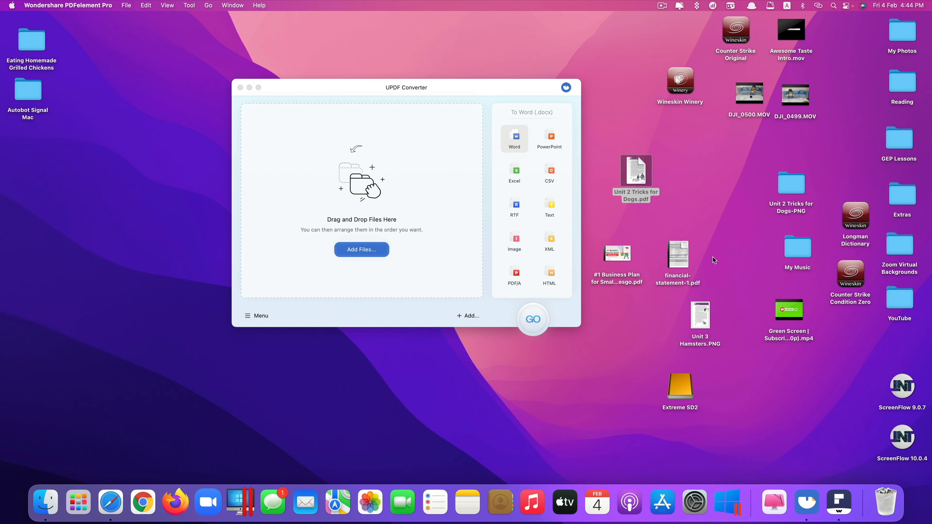
pyautogui.doubleClick(636, 171)
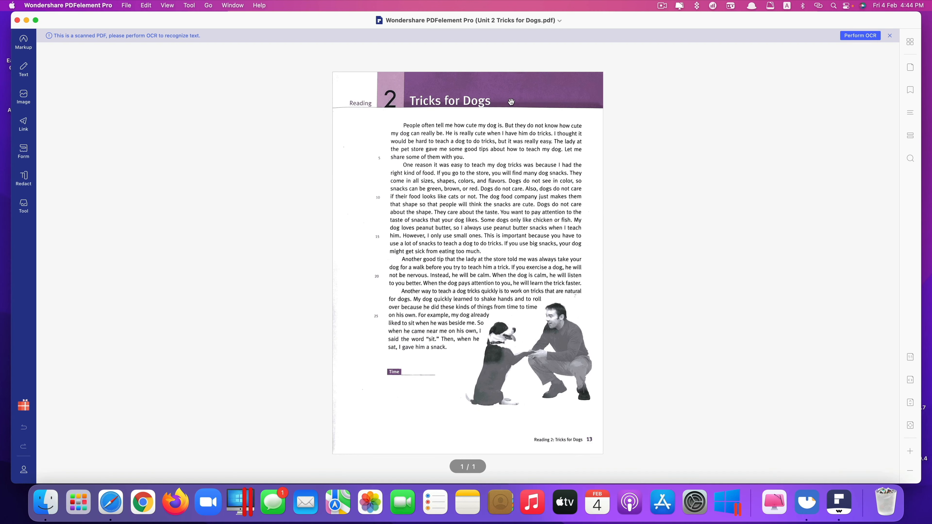
pyautogui.moveTo(539, 307)
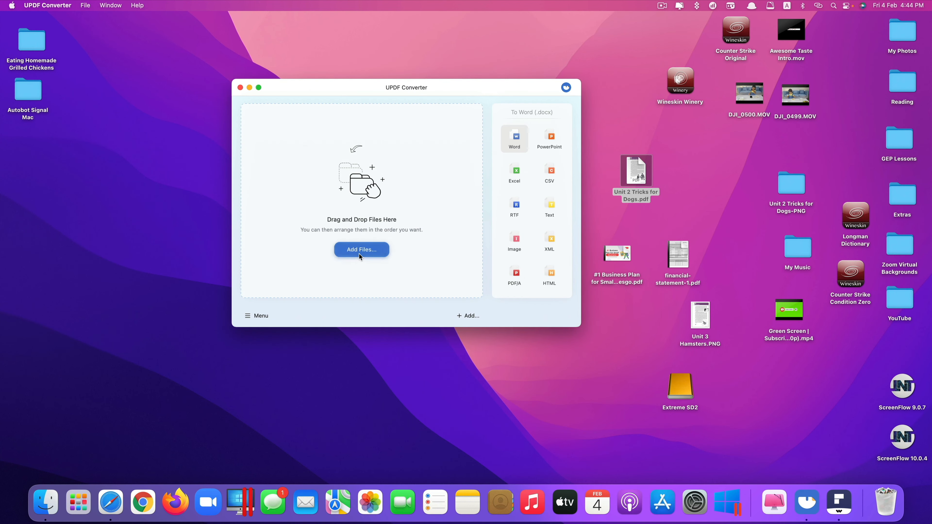
# Add Unit 2 Tricks for Dogs.pdf with Word (.docx) output in Flowing layout
pyautogui.click(635, 170)
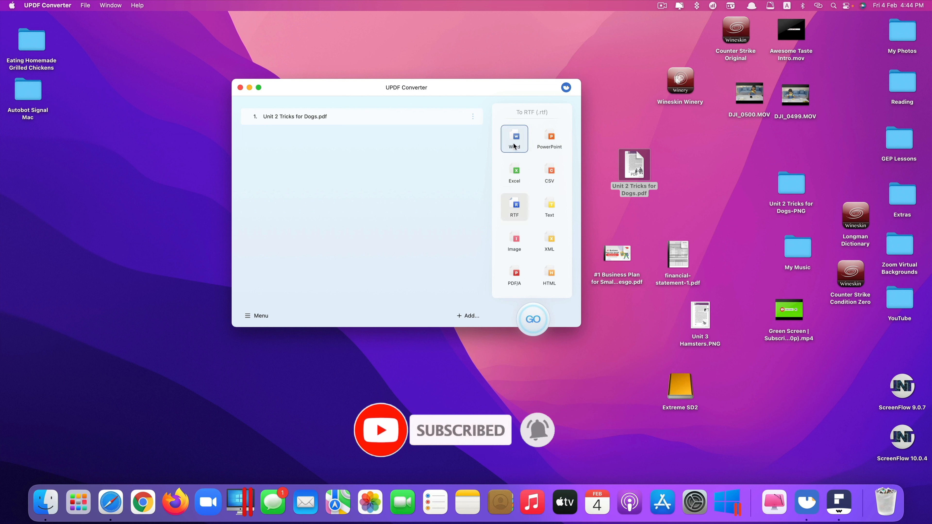
pyautogui.click(515, 138)
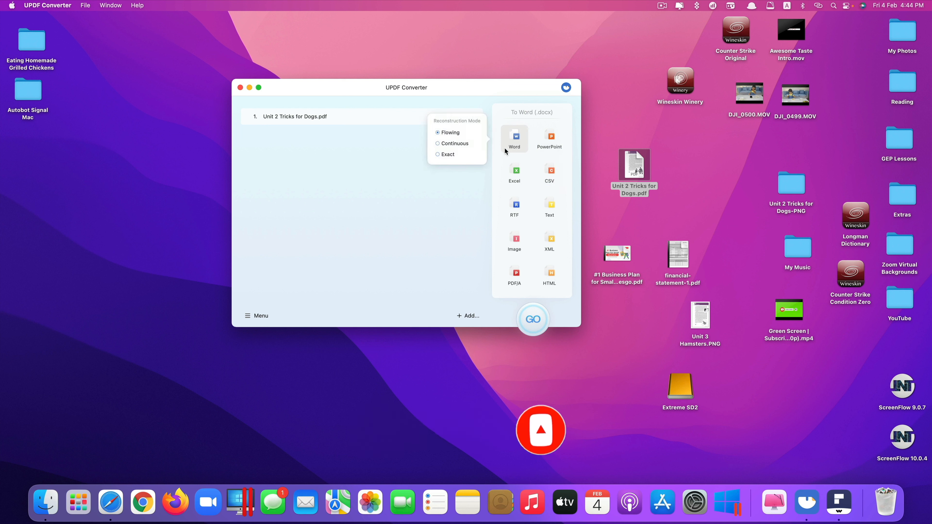
pyautogui.click(473, 117)
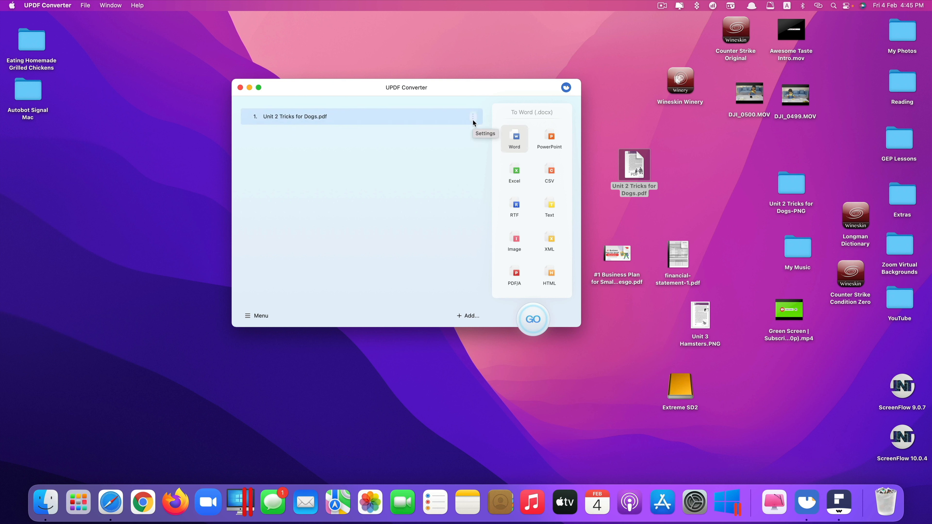
# Enable OCR with English (English) as the language and apply it to all files
pyautogui.click(473, 117)
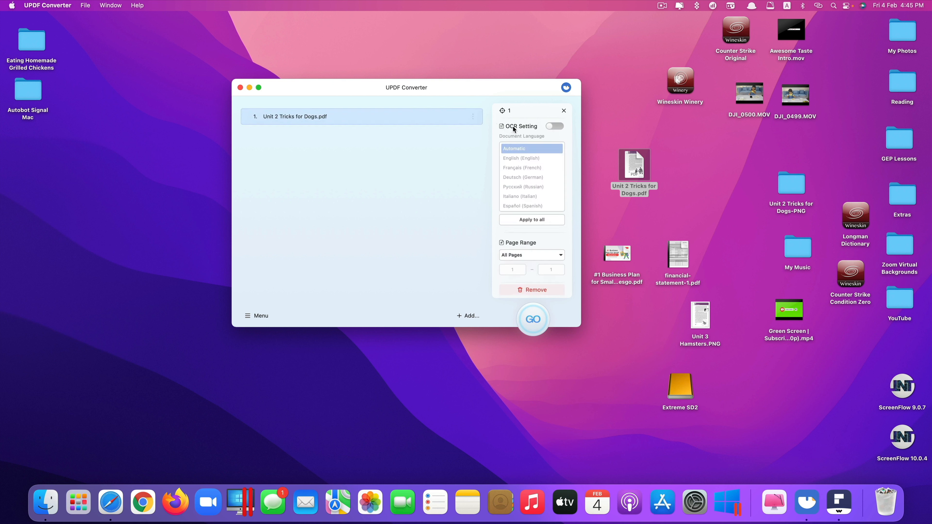
pyautogui.moveTo(526, 134)
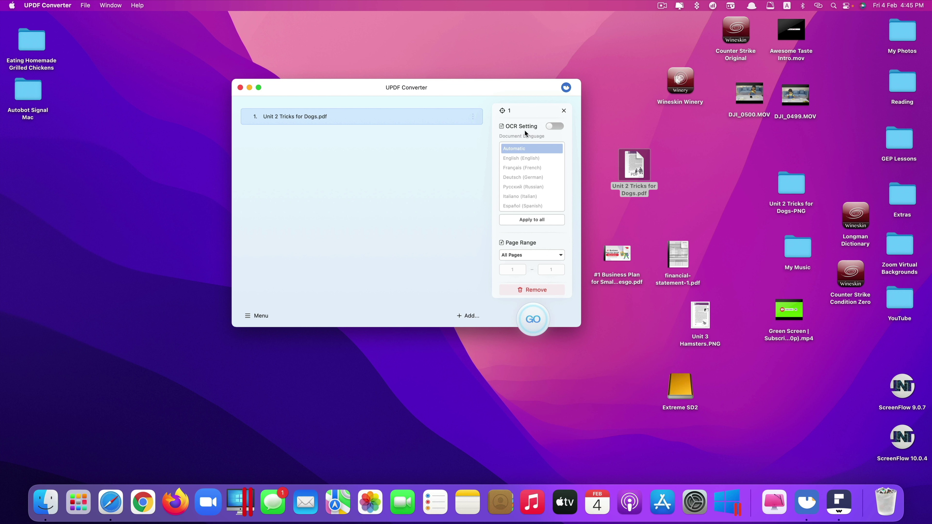
pyautogui.click(555, 127)
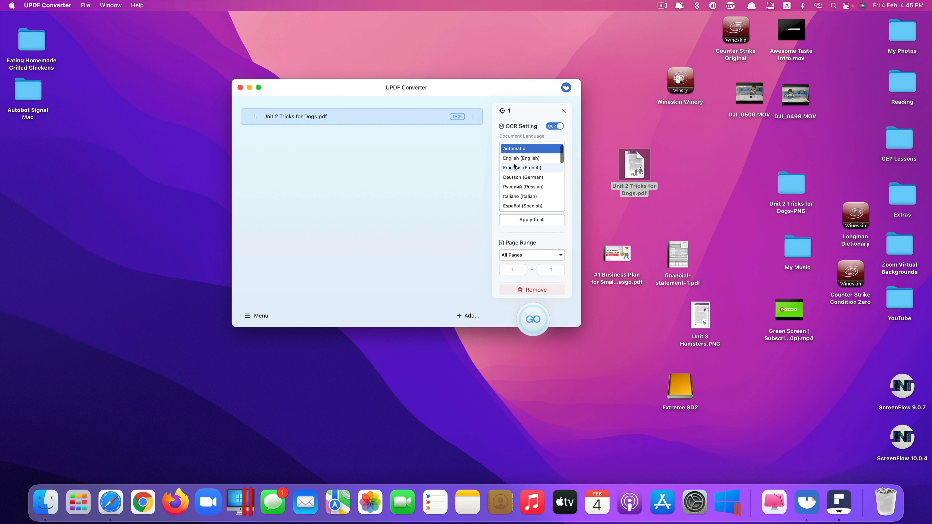
pyautogui.moveTo(528, 161)
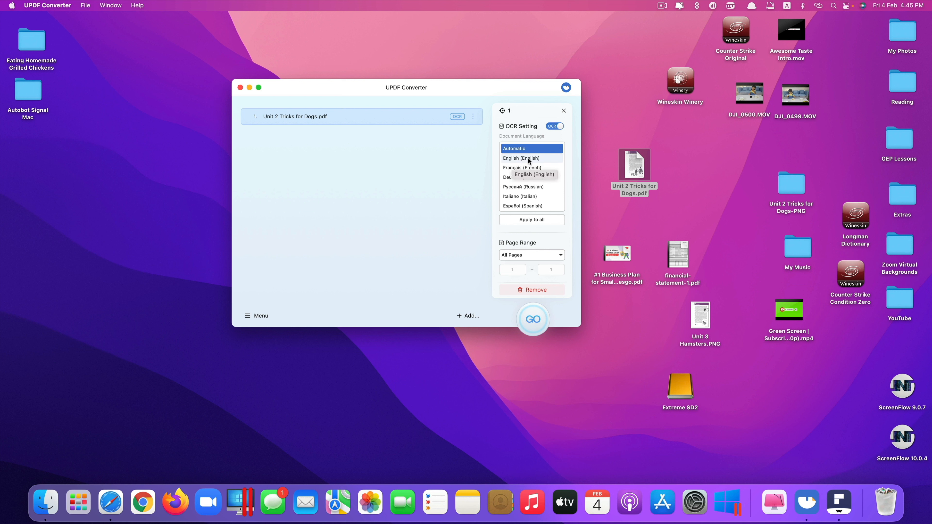
pyautogui.click(526, 158)
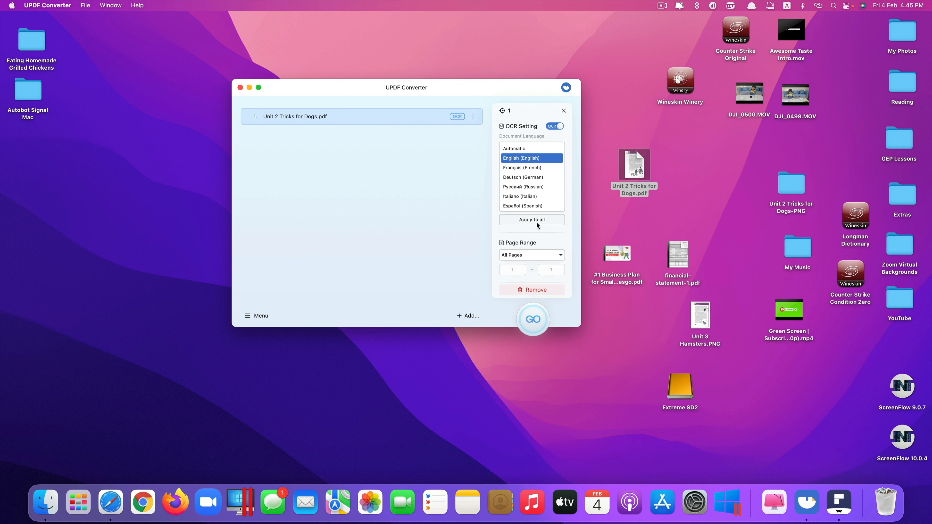
pyautogui.click(533, 220)
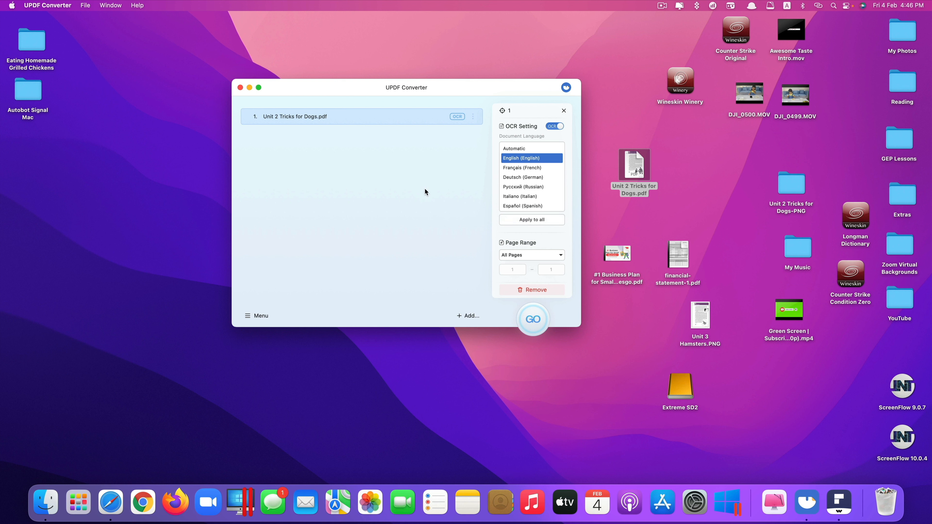
# Convert to Unit 2 Tricks for Dogs.docx saved on the Desktop, placed beside the PDF
pyautogui.click(533, 320)
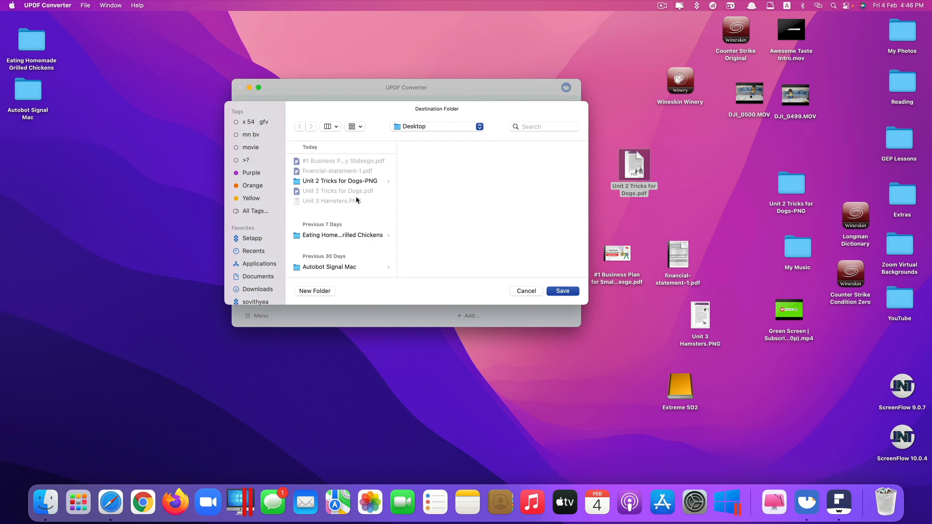
pyautogui.moveTo(351, 157)
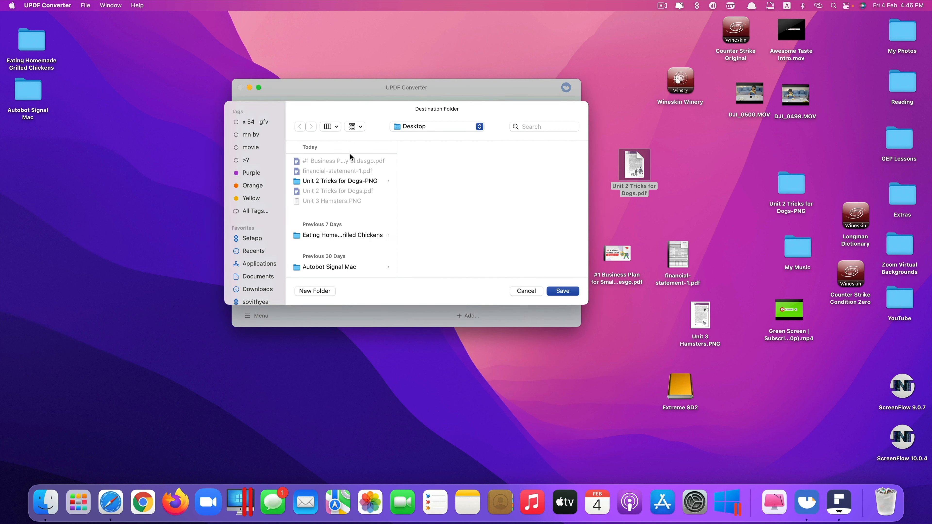
pyautogui.moveTo(413, 167)
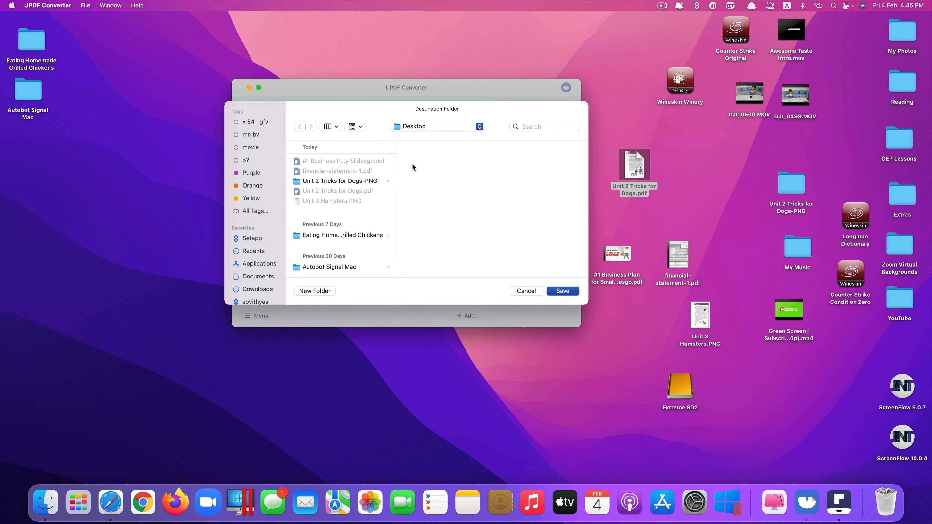
pyautogui.moveTo(529, 266)
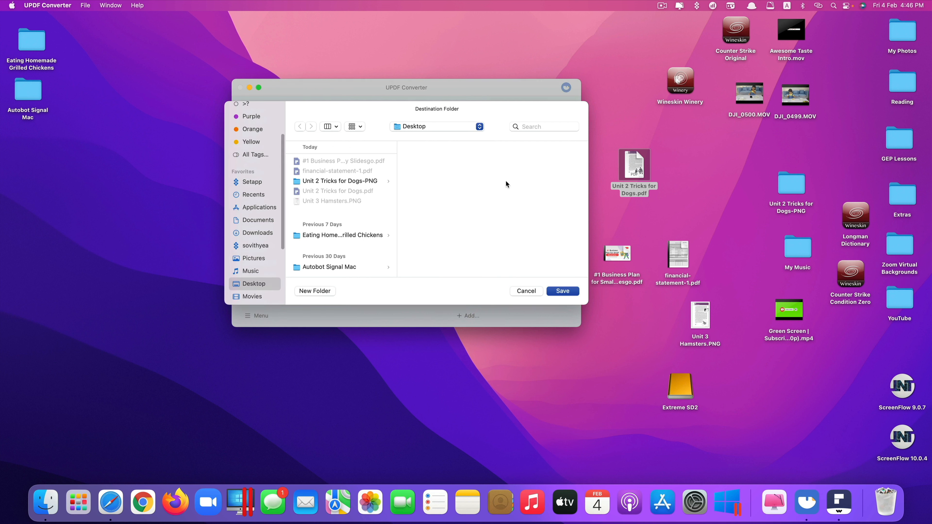
pyautogui.click(563, 291)
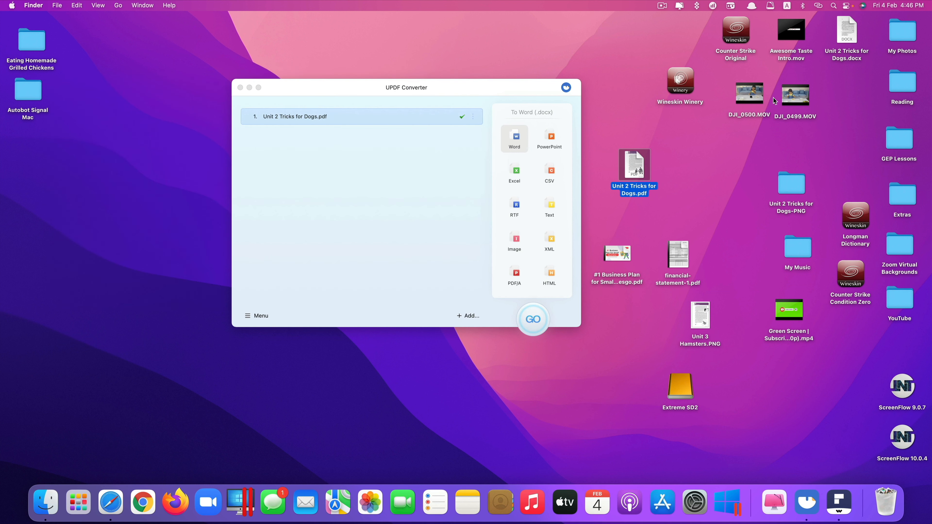
pyautogui.moveTo(846, 31); pyautogui.dragTo(690, 146)
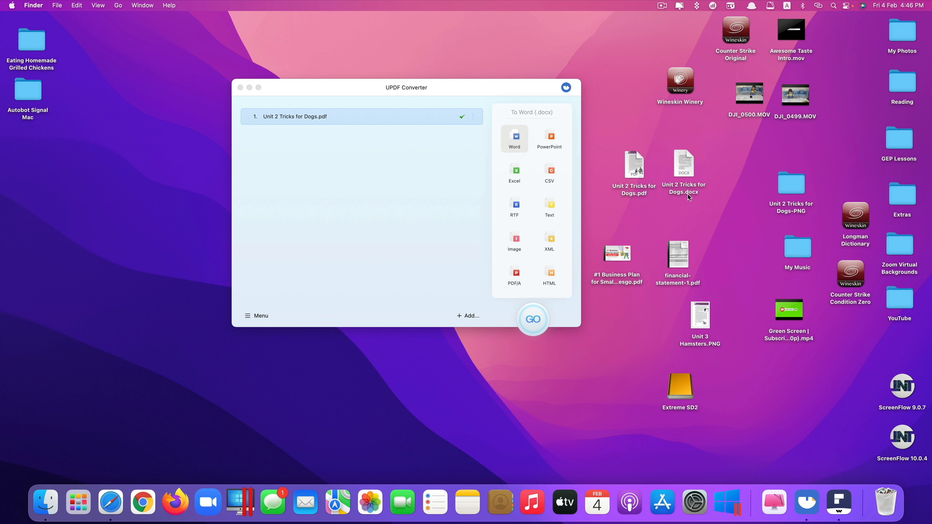
pyautogui.moveTo(694, 203)
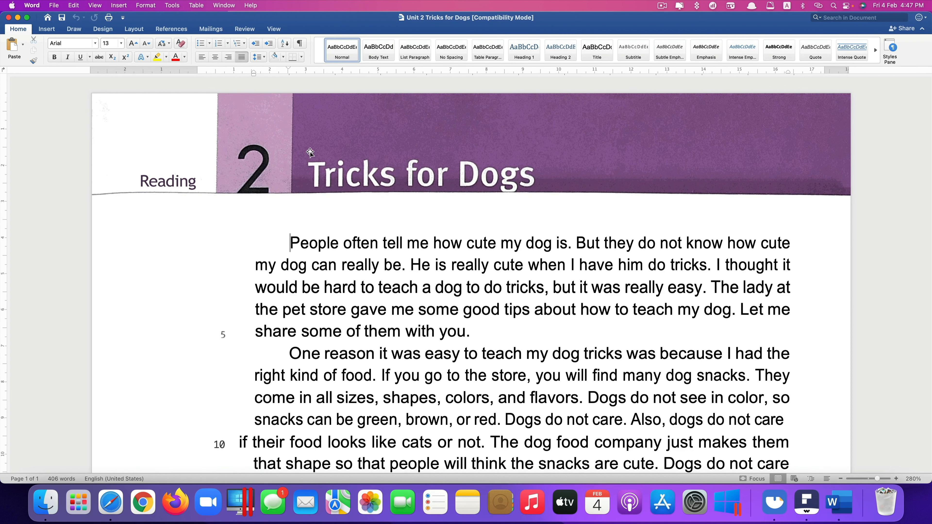
# Edit 'tell' to 'telling' in the first sentence and scroll through the converted reading
pyautogui.click(415, 173)
pyautogui.write('ing')
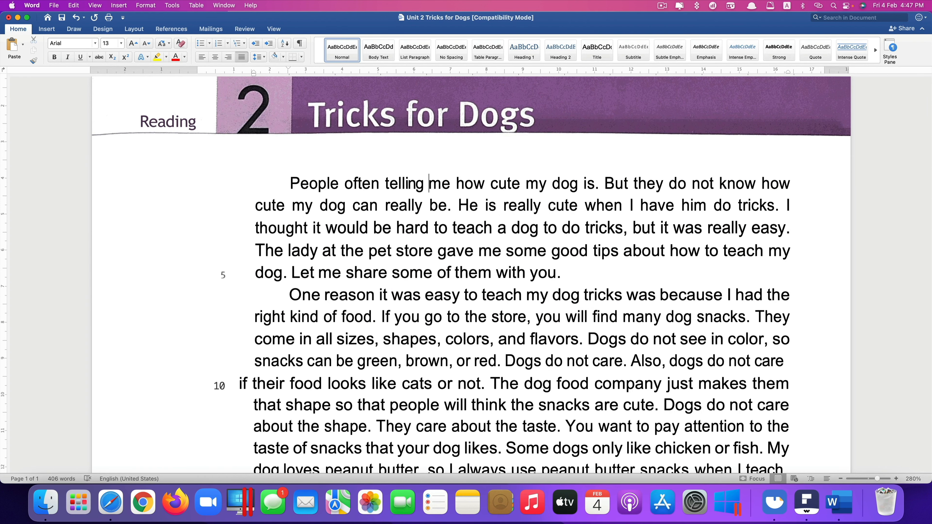
pyautogui.scroll(-3)
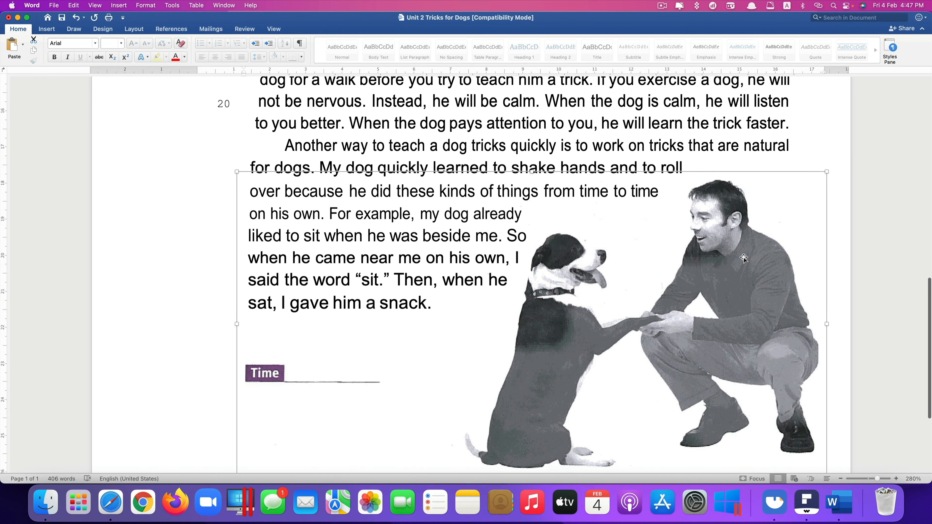
pyautogui.moveTo(741, 280)
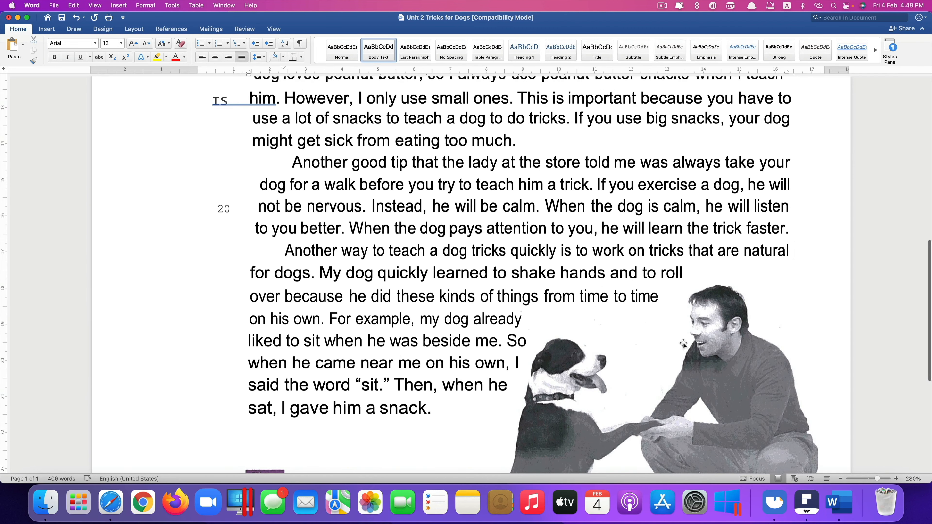
pyautogui.scroll(3)
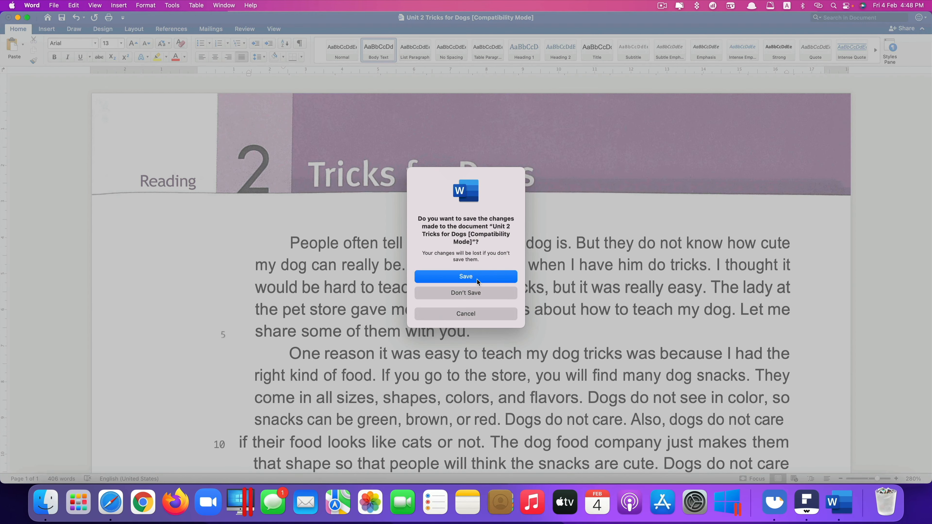
pyautogui.moveTo(476, 294)
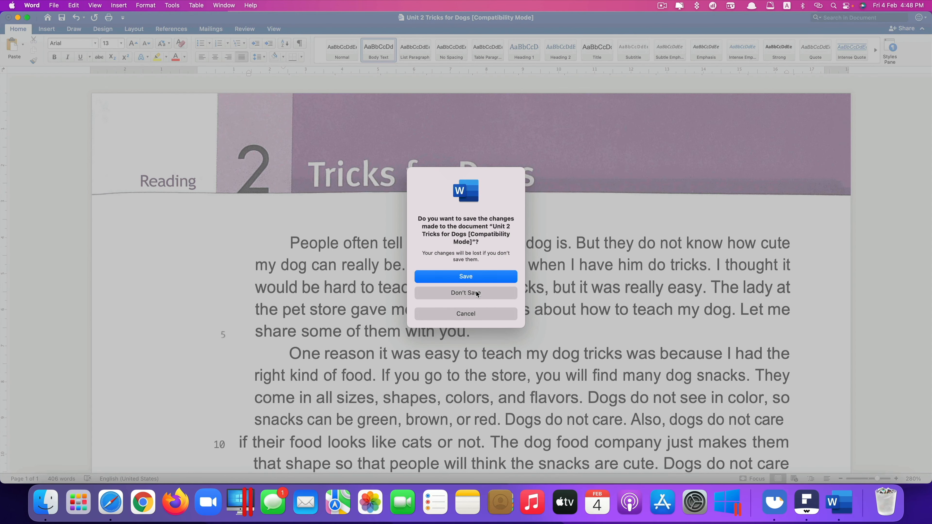
# Close Word without saving and open financial-statement-1.pdf in PDFelement Pro
pyautogui.click(467, 294)
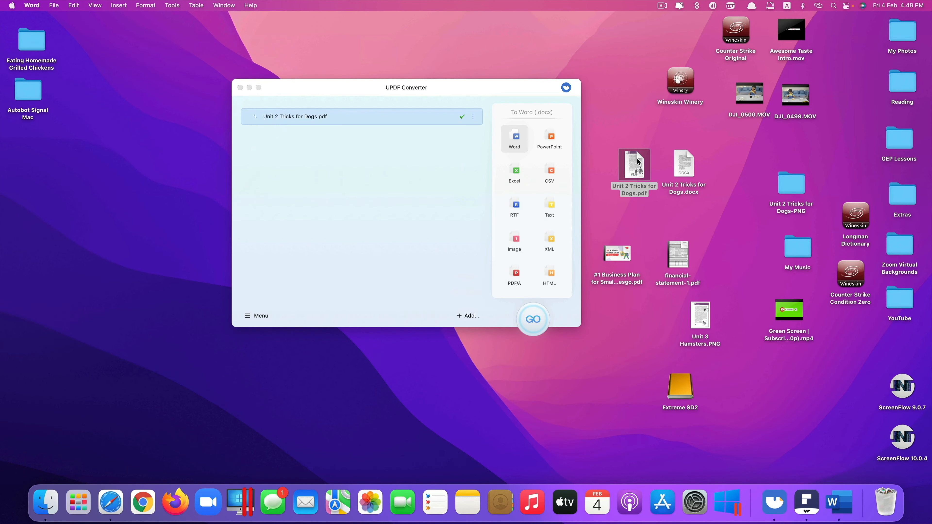
pyautogui.doubleClick(634, 164)
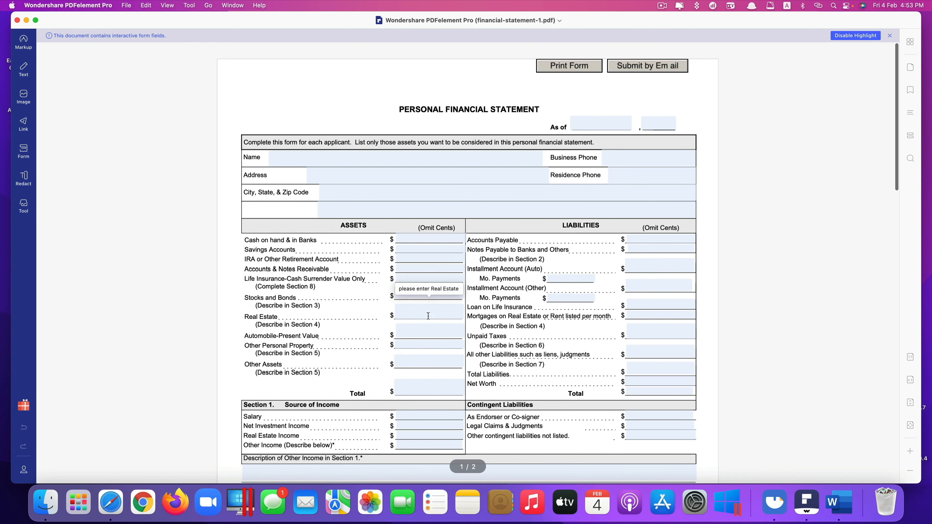
pyautogui.moveTo(35, 20)
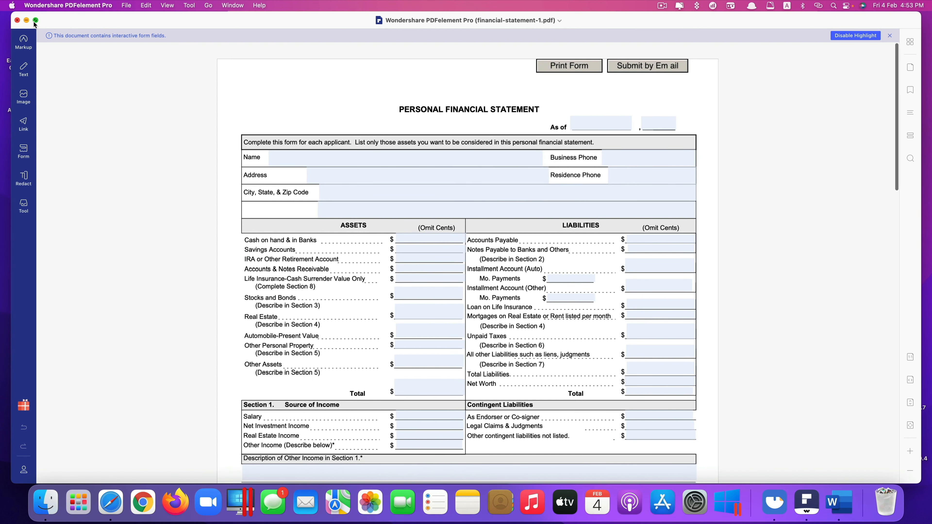
# Convert financial-statement-1.pdf to financial-statement-1.xlsx saved on the Desktop
pyautogui.scroll(-3)
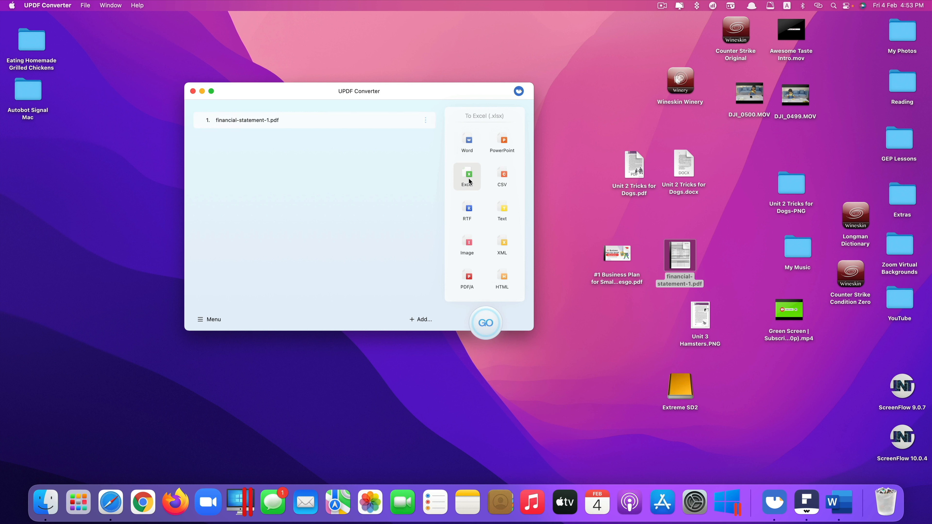
pyautogui.moveTo(396, 144)
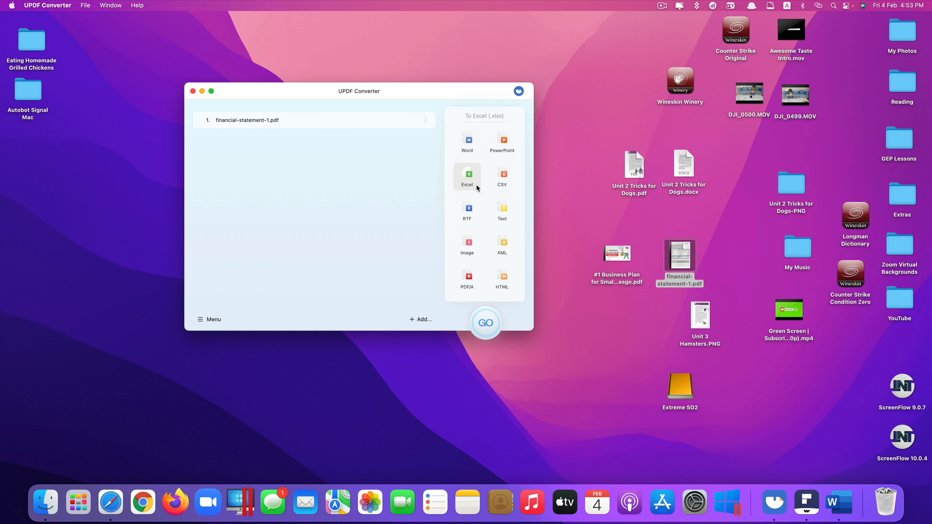
pyautogui.click(485, 323)
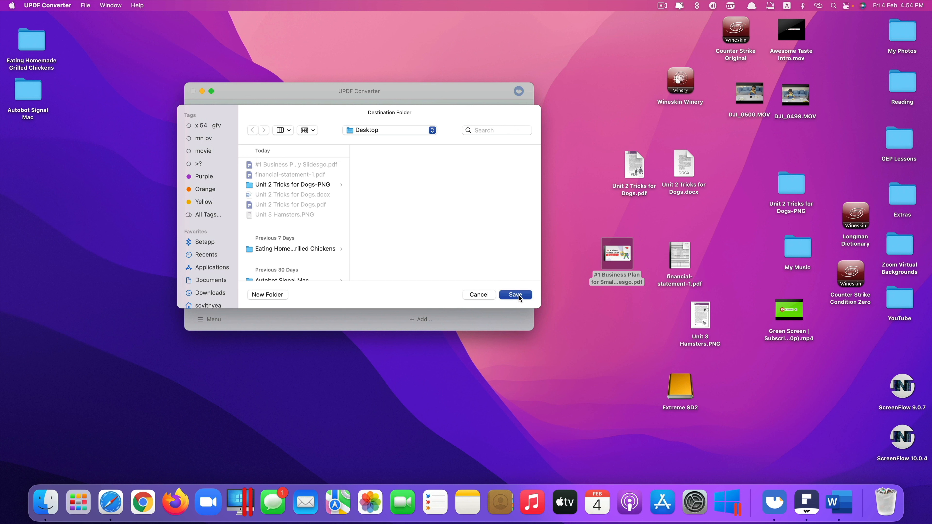
pyautogui.click(516, 295)
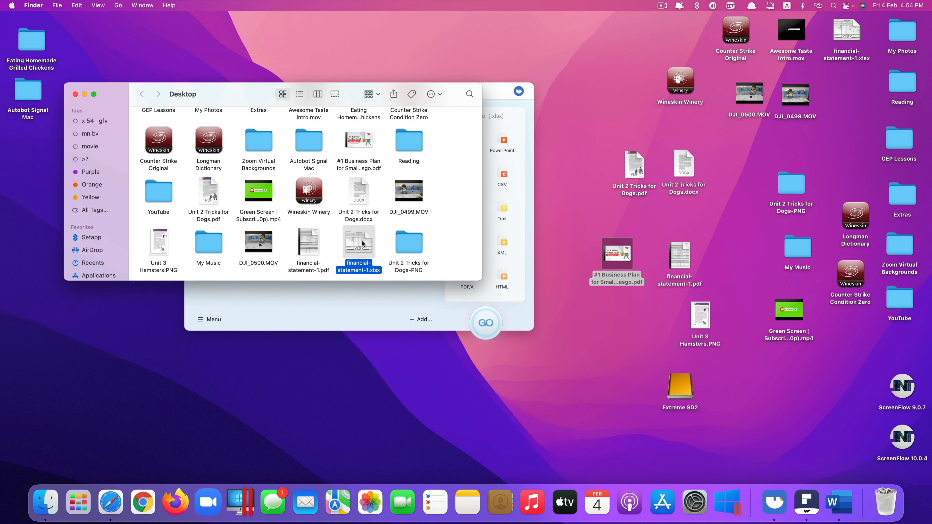
pyautogui.moveTo(373, 248)
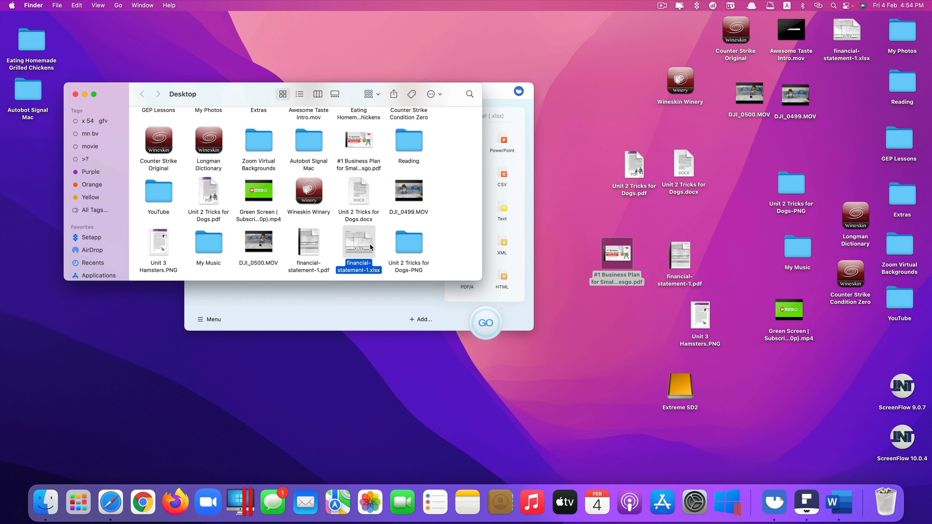
pyautogui.doubleClick(359, 241)
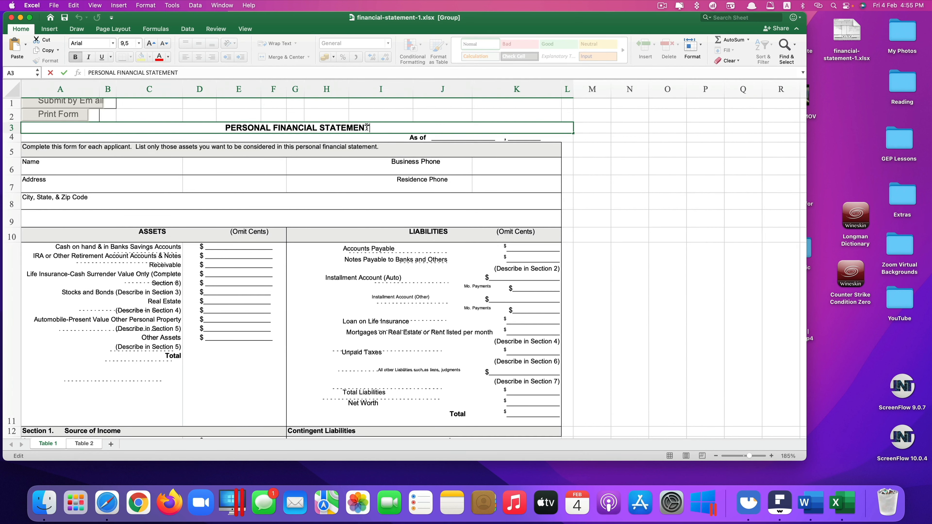
pyautogui.write('dfsfsd')
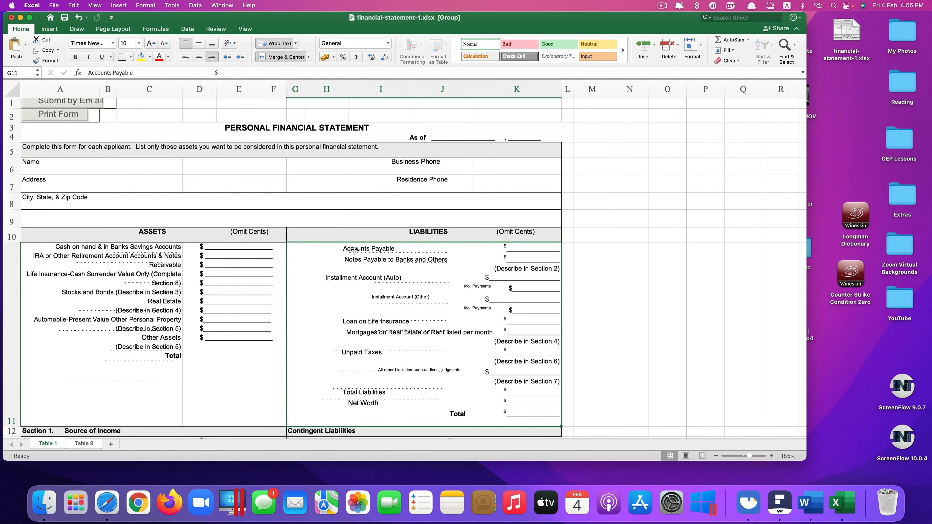
pyautogui.click(83, 444)
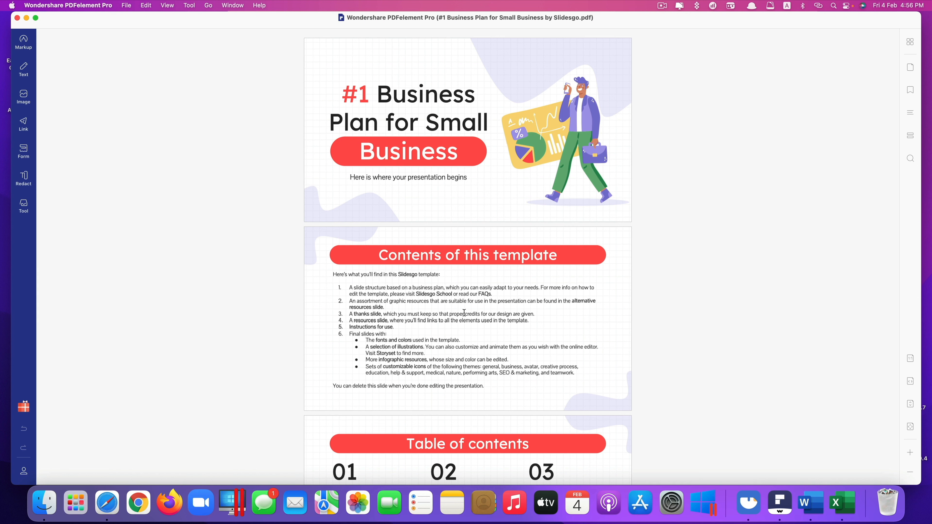
pyautogui.moveTo(424, 176)
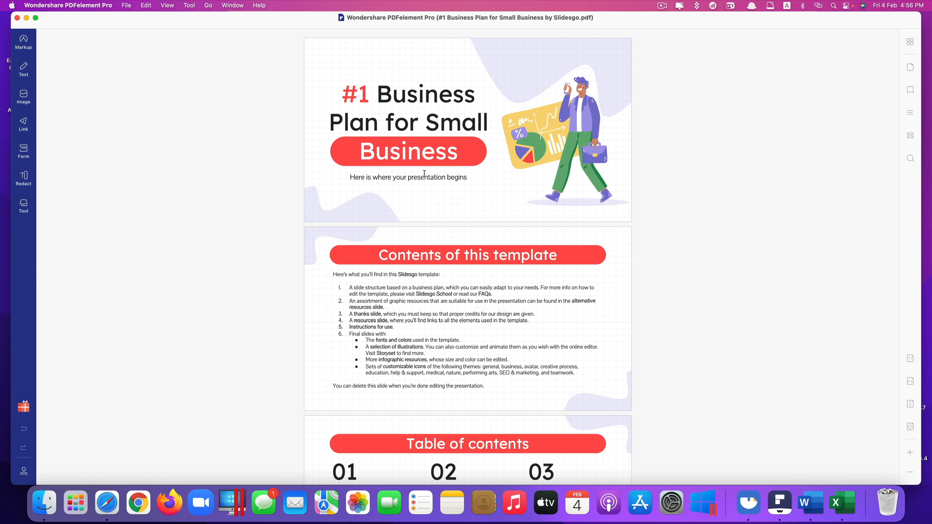
pyautogui.moveTo(455, 138)
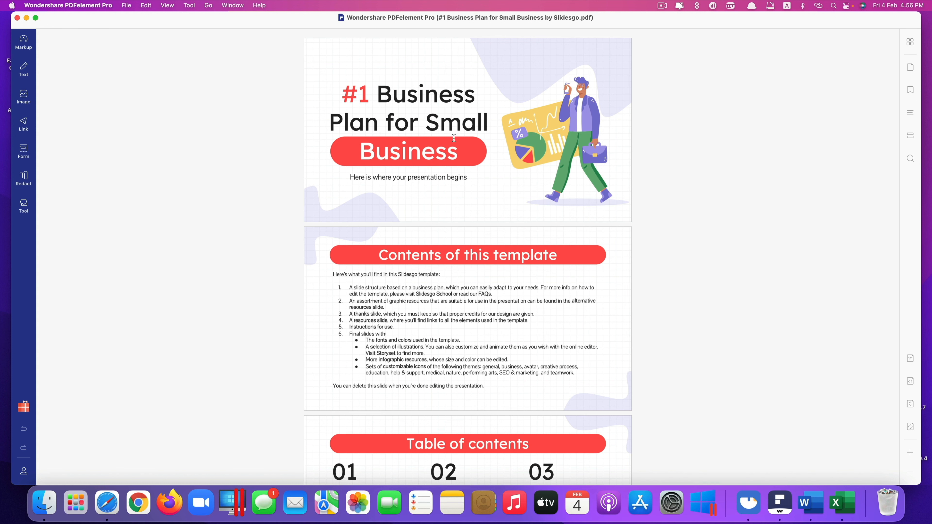
pyautogui.moveTo(453, 254)
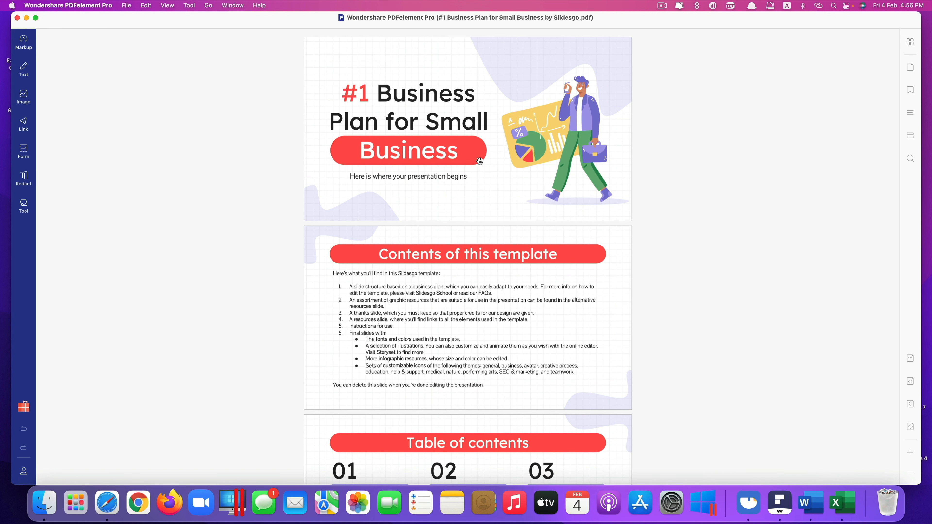
pyautogui.moveTo(416, 124)
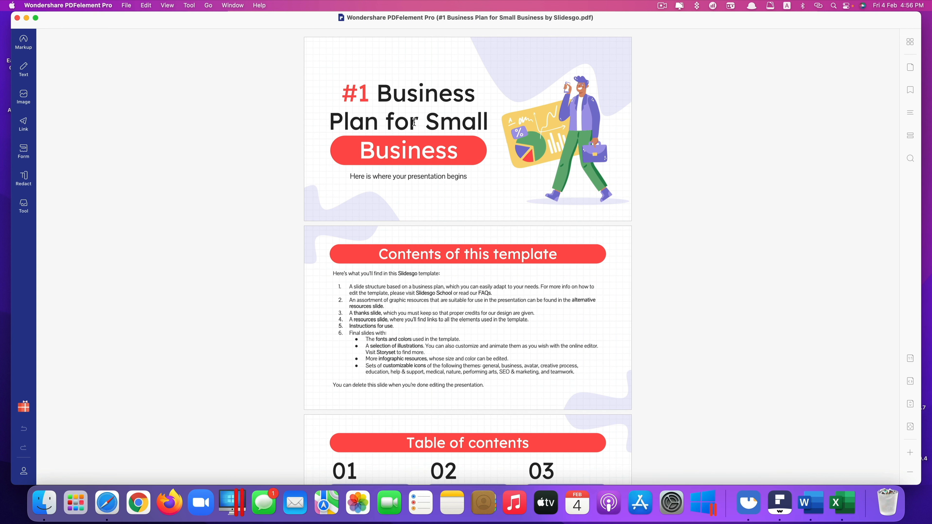
pyautogui.moveTo(54, 10)
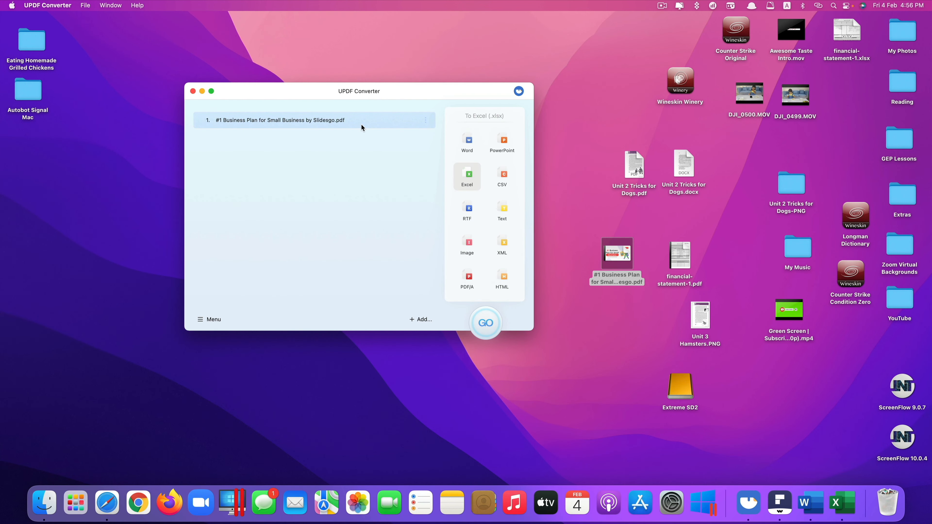
# Convert the Business Plan PDF to PowerPoint format, saving the .pptx to the Desktop
pyautogui.click(502, 142)
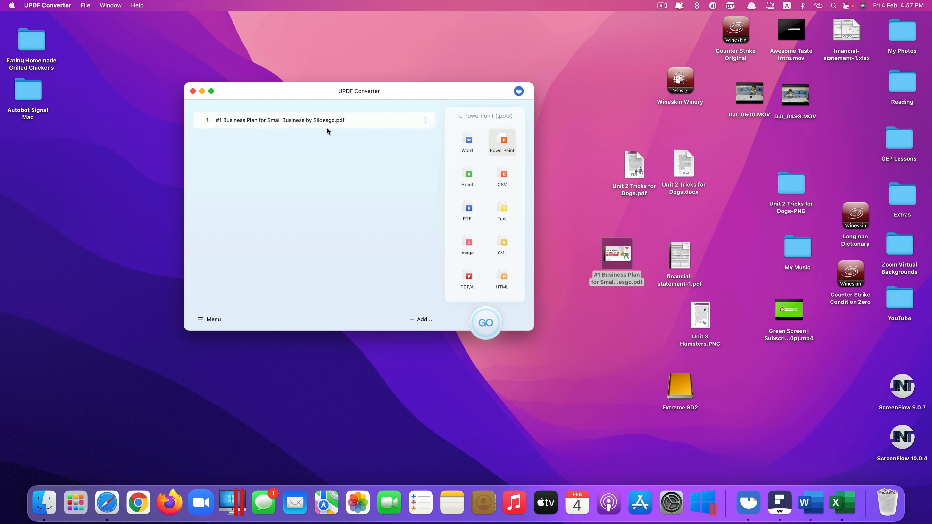
pyautogui.moveTo(424, 134)
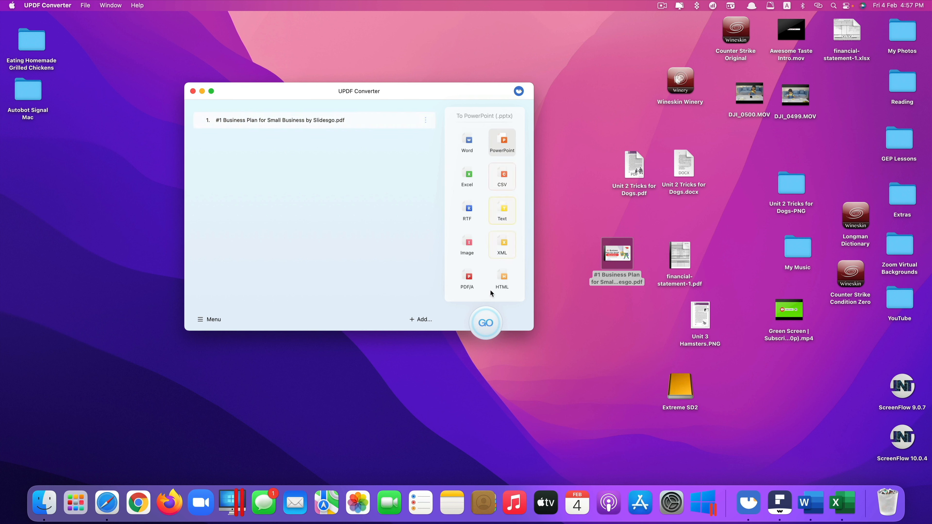
pyautogui.click(486, 323)
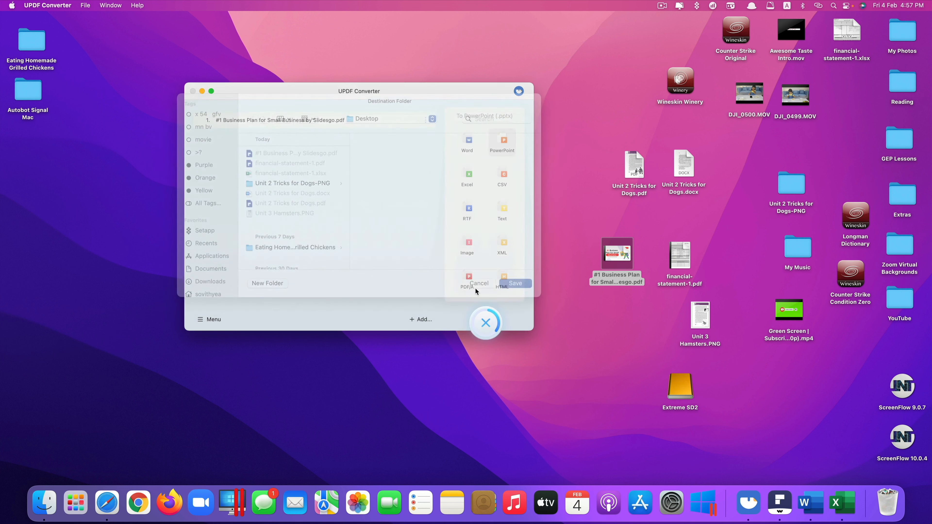
pyautogui.click(516, 283)
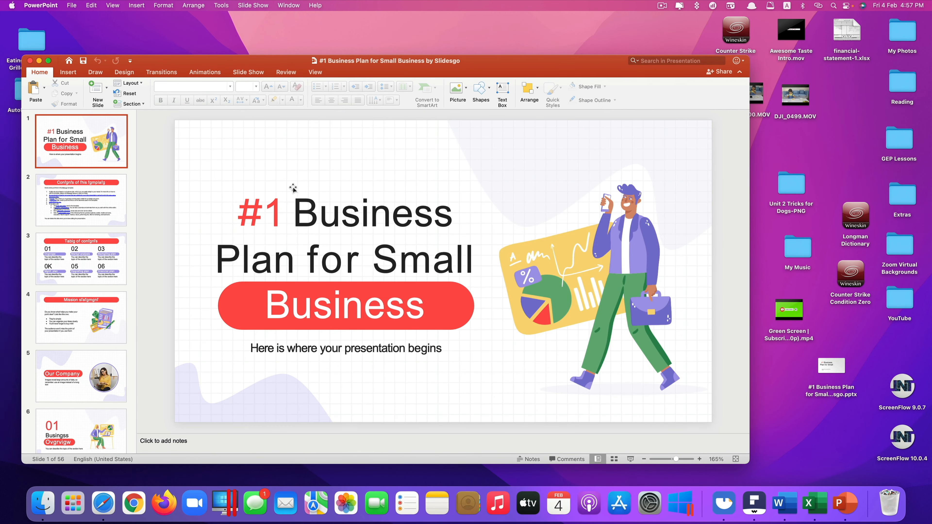
# Check the contents text, edit and revert the title to 'Businesses', then select the title-slide illustration
pyautogui.click(81, 203)
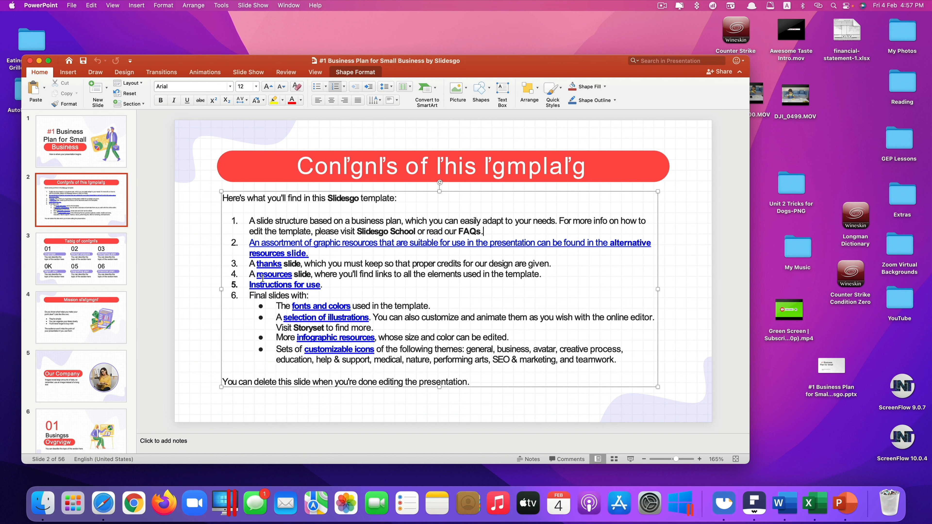
pyautogui.click(80, 142)
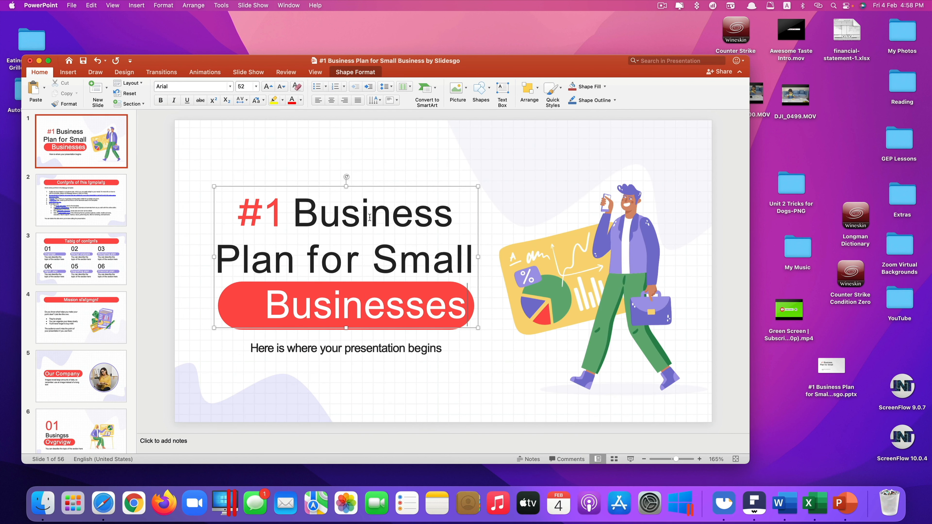
pyautogui.press('Backspace')
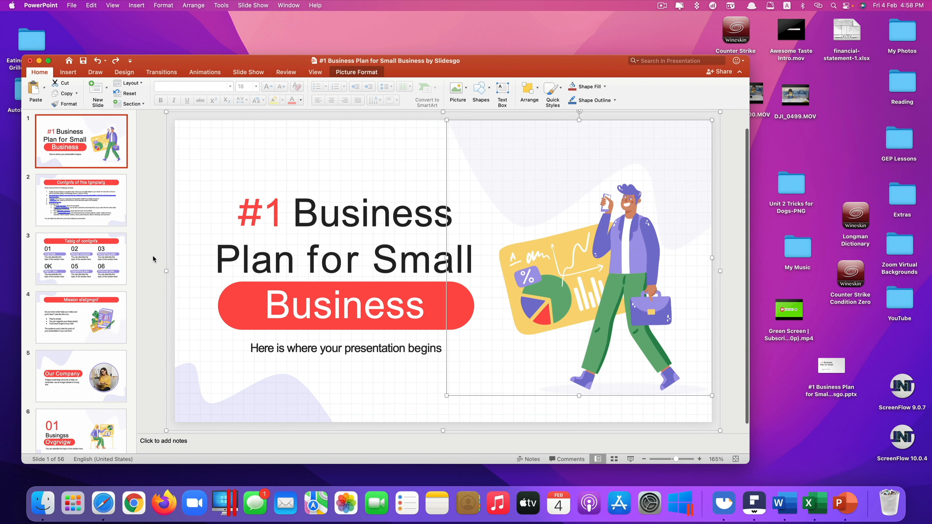
pyautogui.click(81, 260)
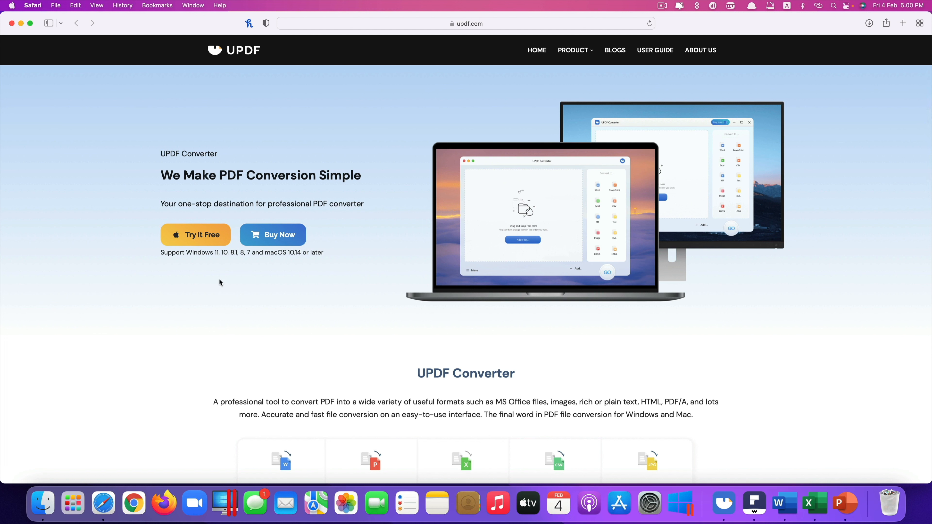
pyautogui.moveTo(186, 291)
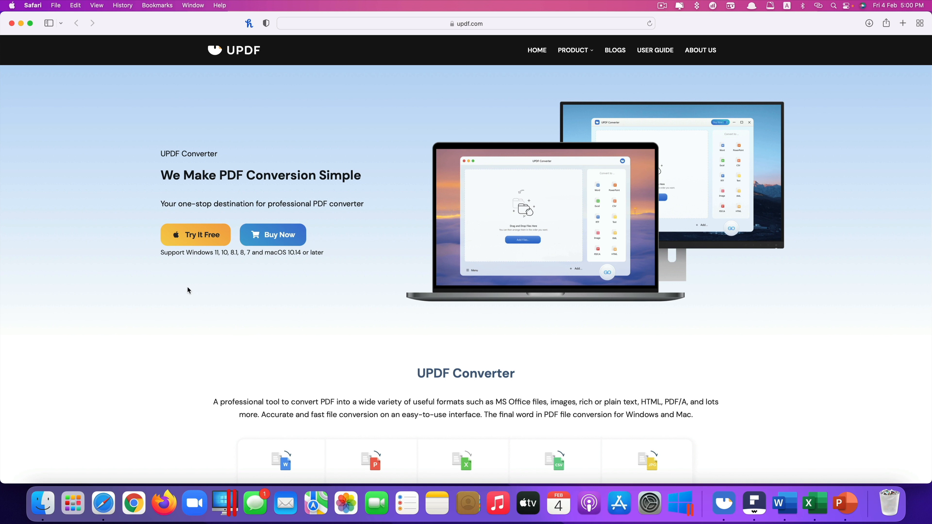
pyautogui.moveTo(209, 291)
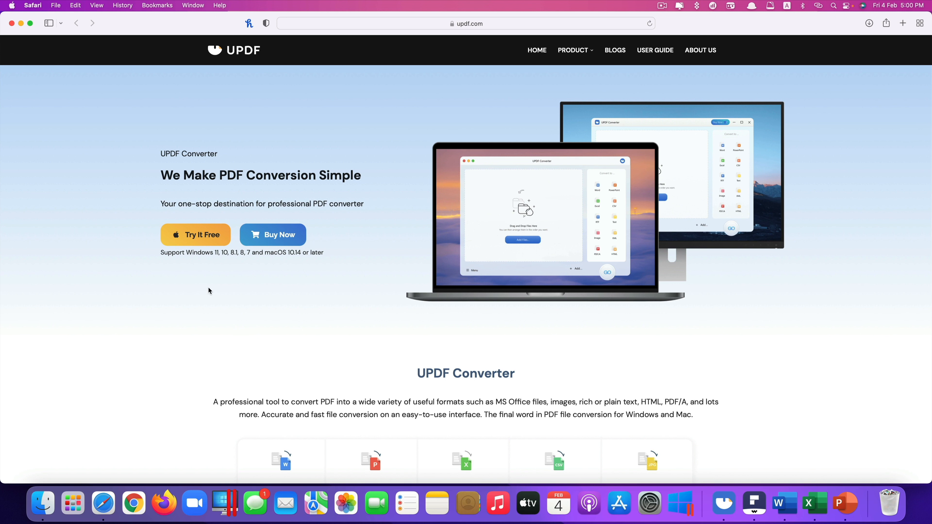
pyautogui.moveTo(242, 289)
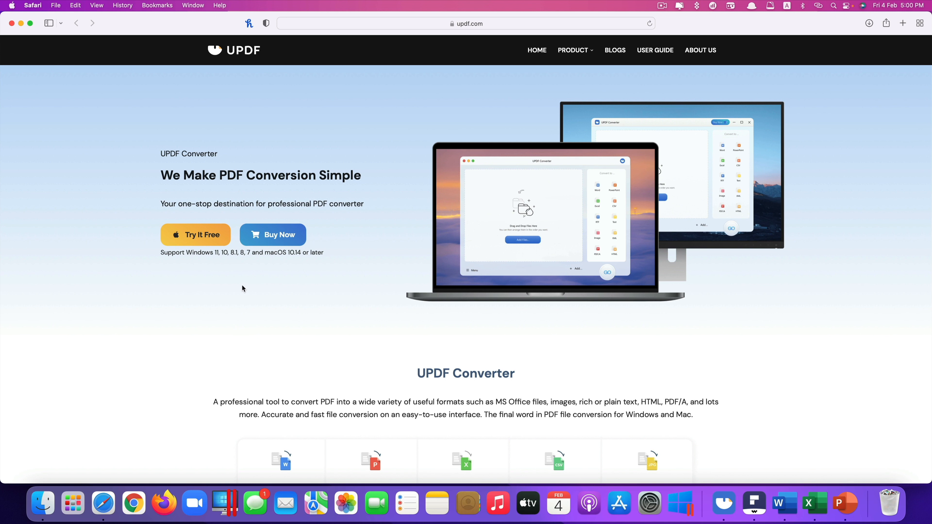
pyautogui.moveTo(262, 286)
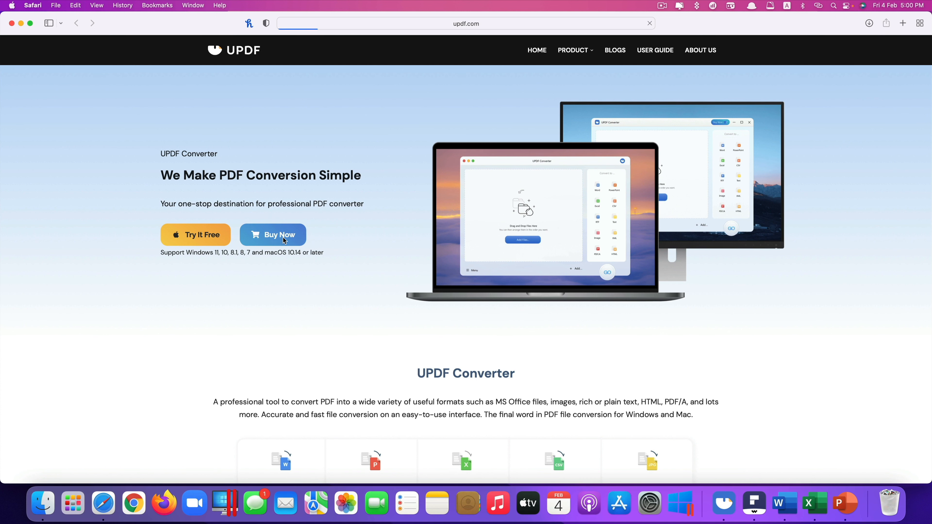
# Follow Buy Now to the UPDF Converter for Windows product page priced at $19.99
pyautogui.click(280, 235)
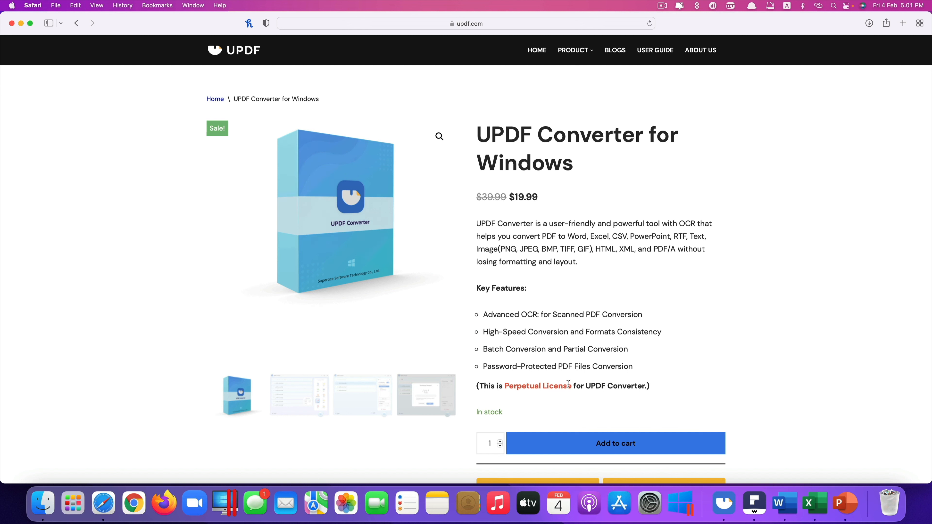
pyautogui.moveTo(503, 396)
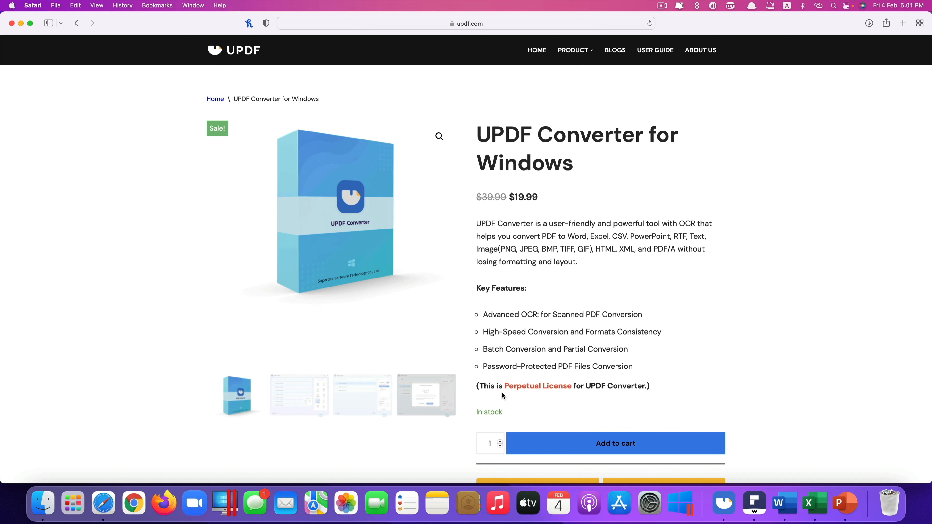
pyautogui.moveTo(531, 209)
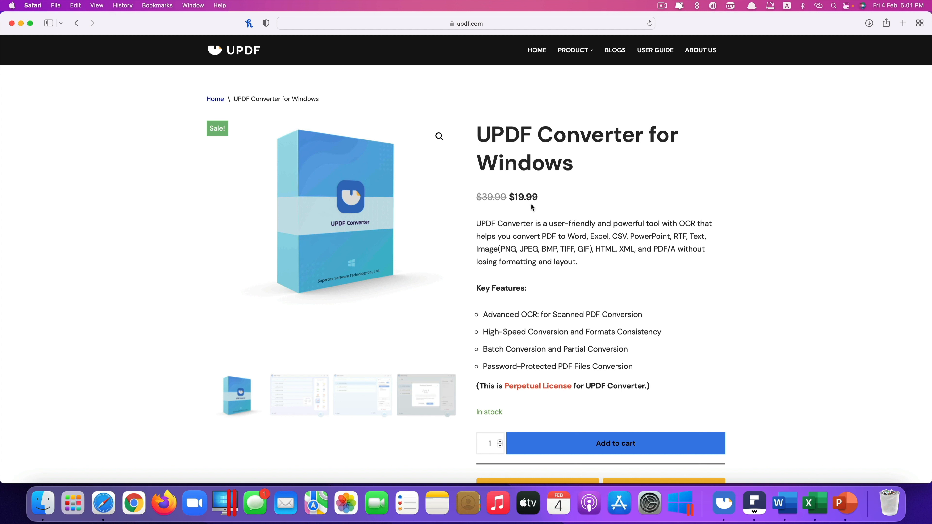
pyautogui.moveTo(442, 355)
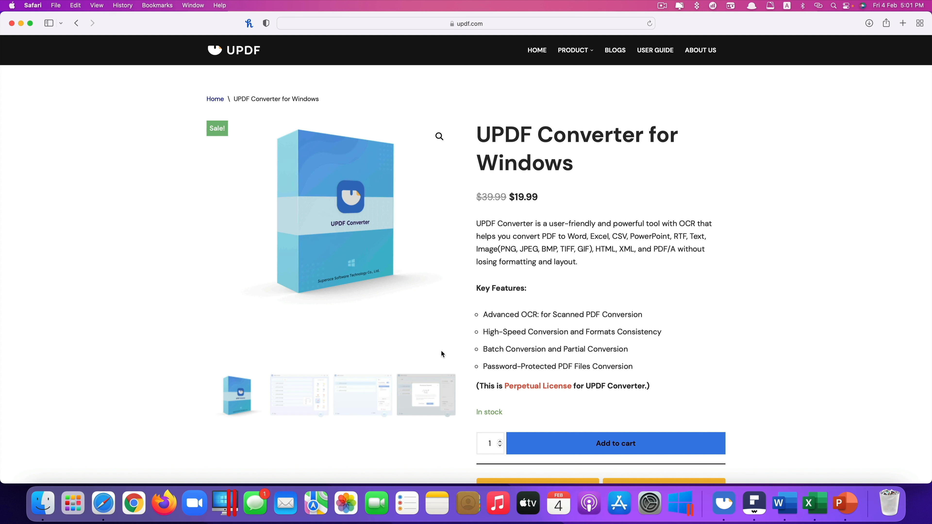
pyautogui.moveTo(249, 479)
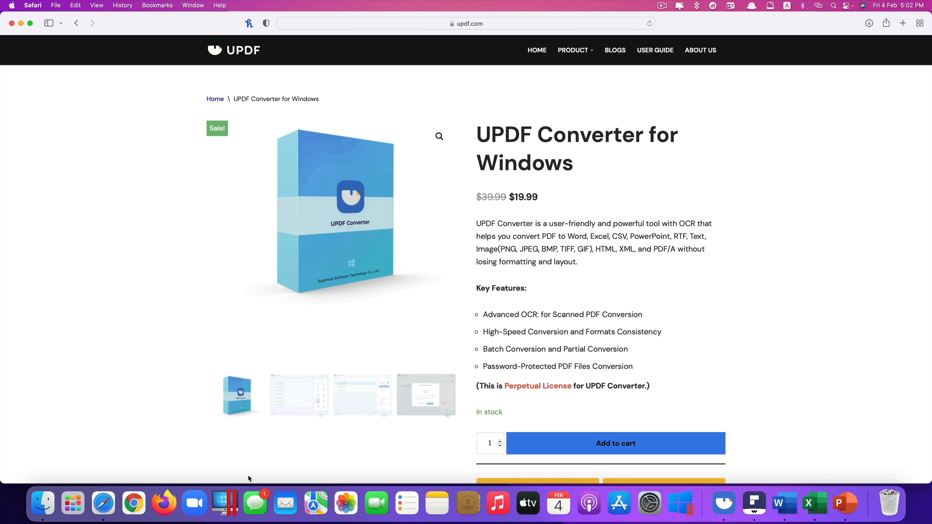
pyautogui.moveTo(397, 503)
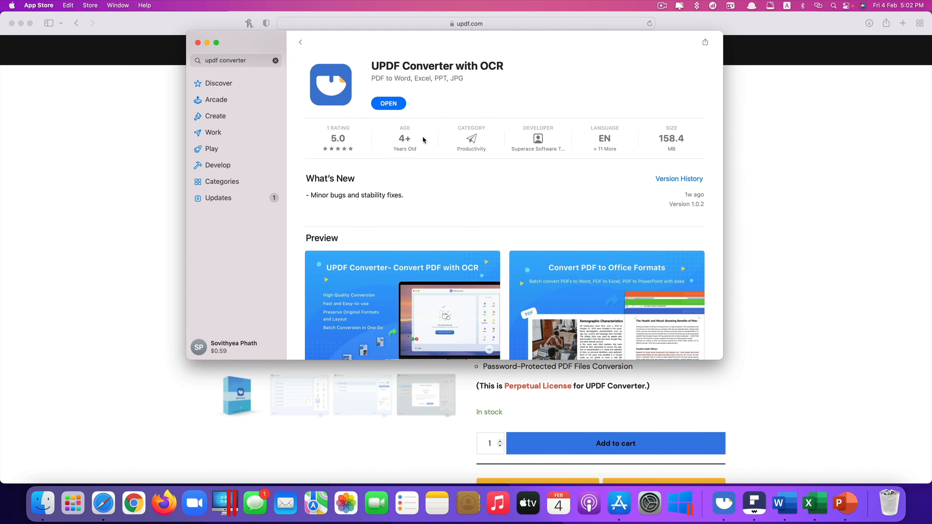
# Scroll the UPDF Converter with OCR listing down to its In-App Purchases, including the $19.99 Perpetual License
pyautogui.scroll(-3)
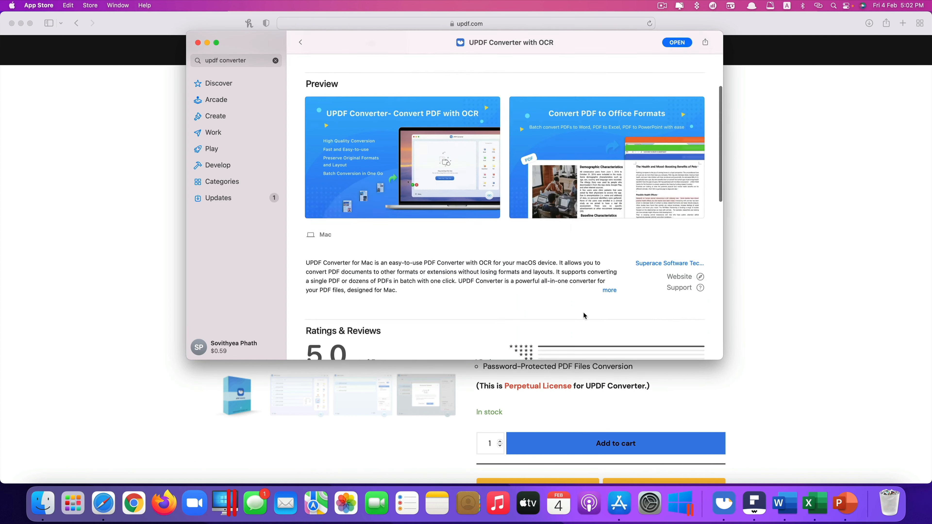
pyautogui.scroll(-3)
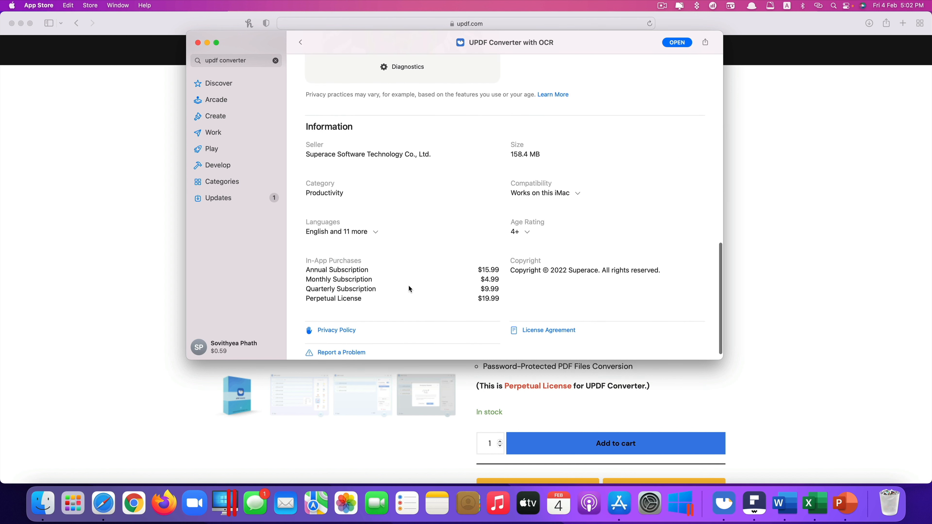
pyautogui.moveTo(345, 304)
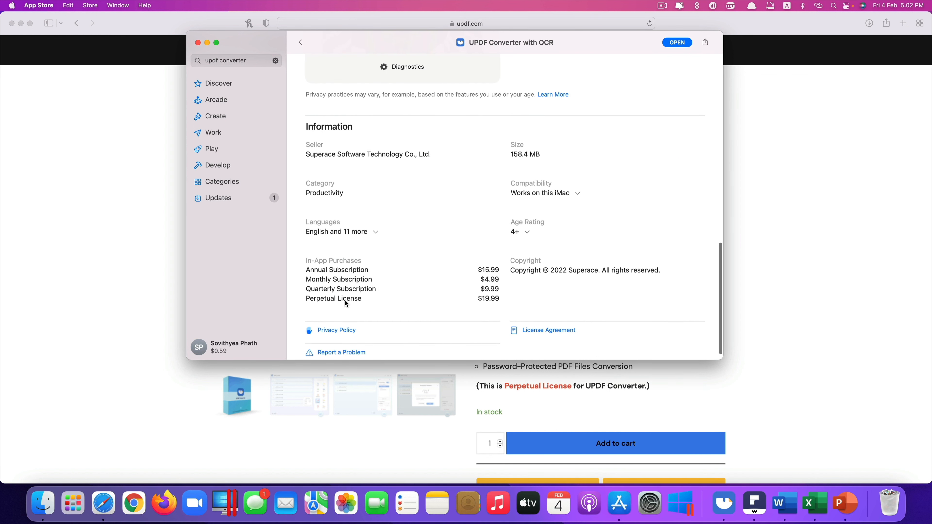
pyautogui.moveTo(518, 302)
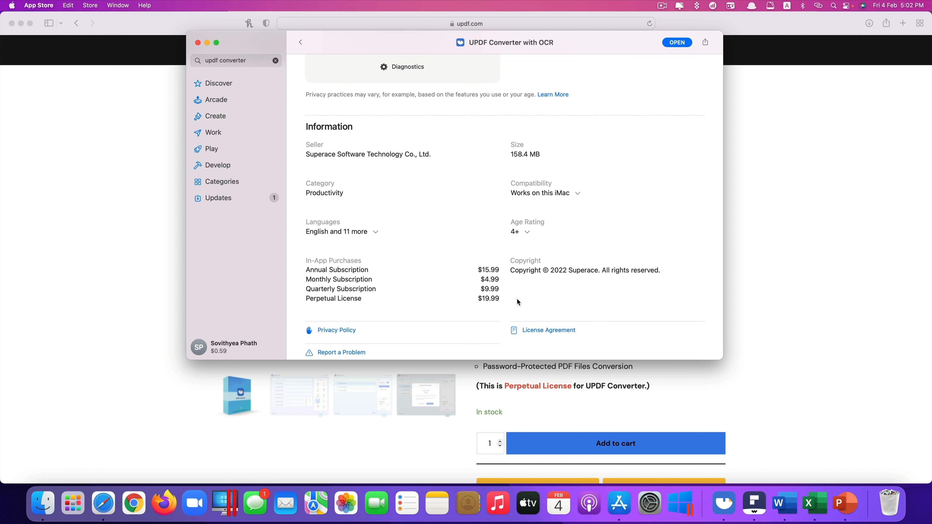
pyautogui.moveTo(500, 302)
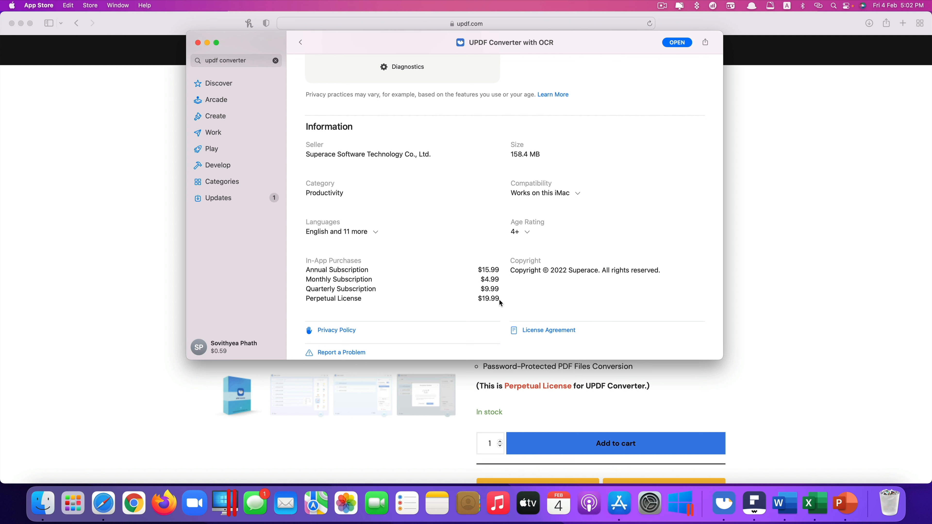
pyautogui.moveTo(352, 274)
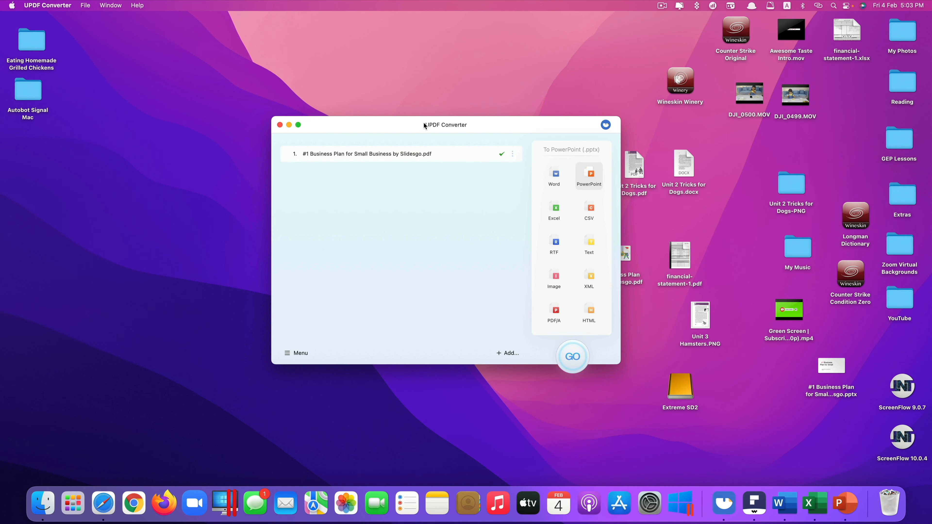
pyautogui.moveTo(420, 132)
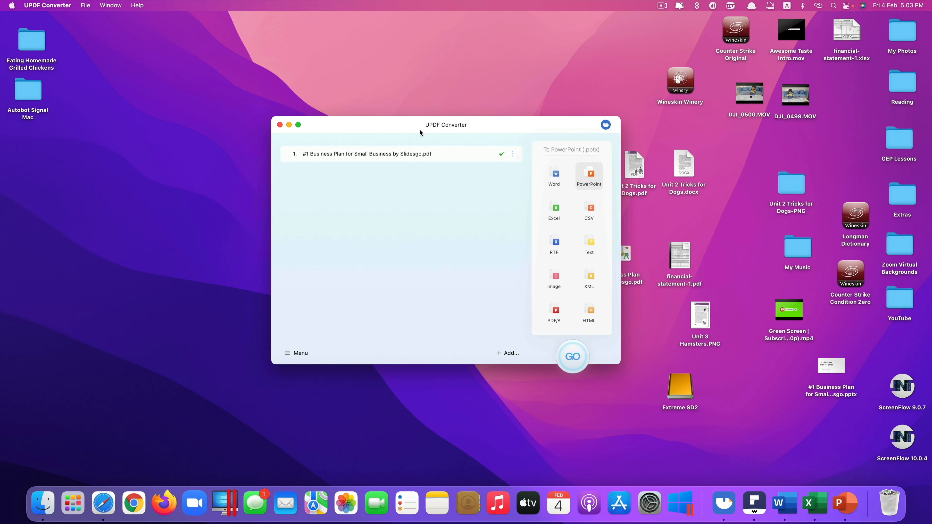